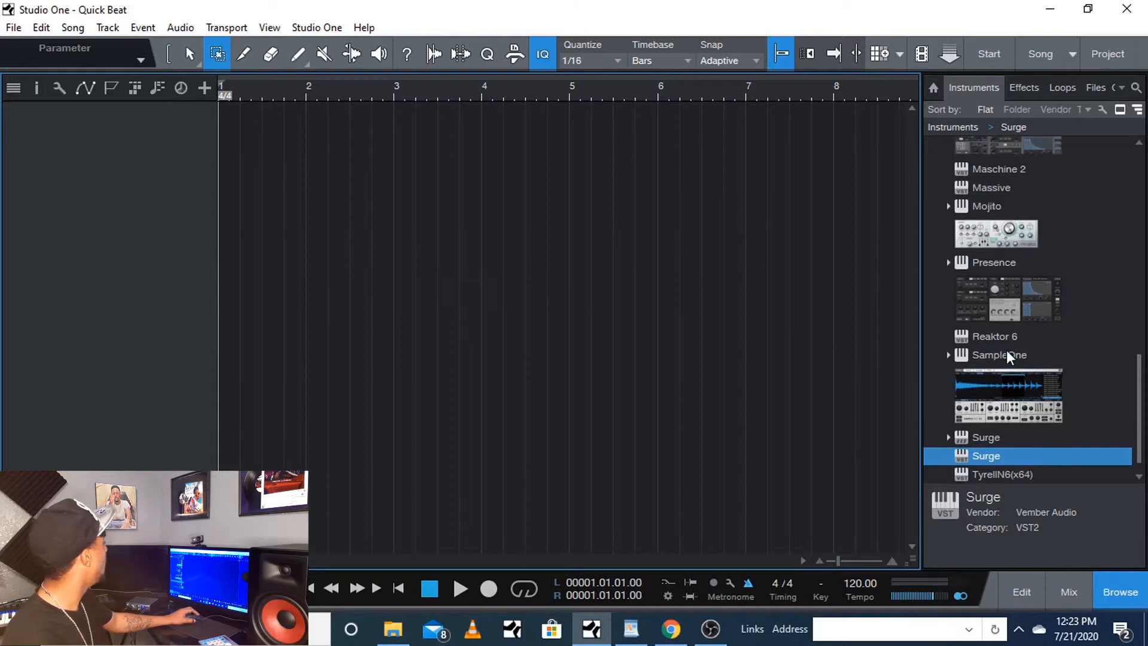
Add a Surge instrument track and load one of its Keyboard presets.
scroll(down, 3)
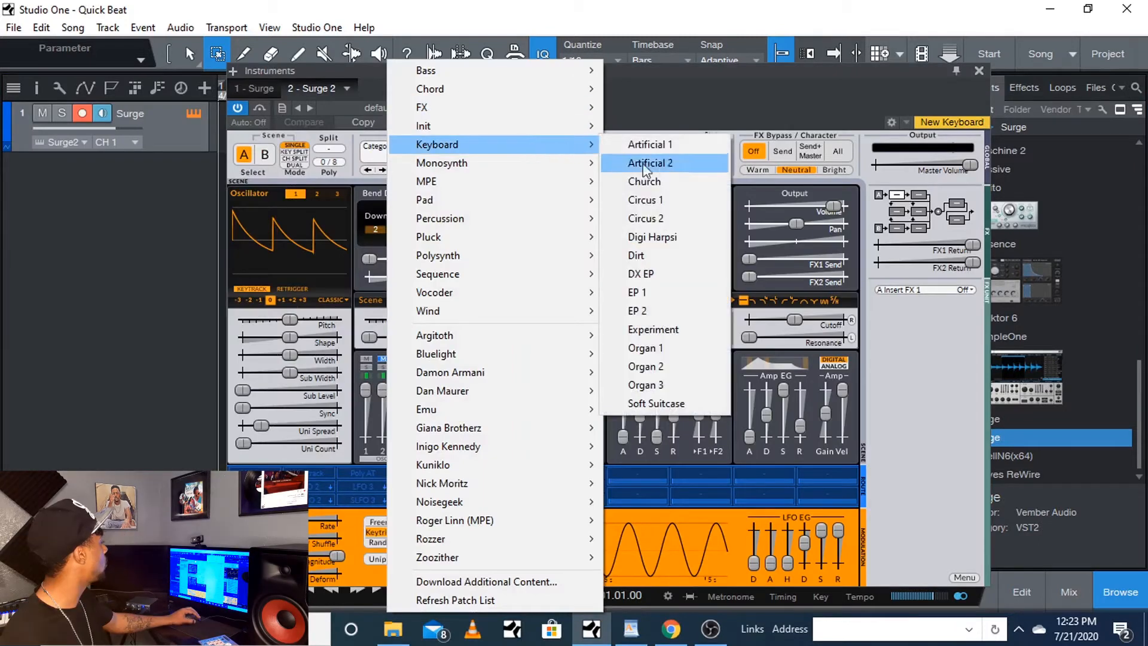
mouse_move(670, 329)
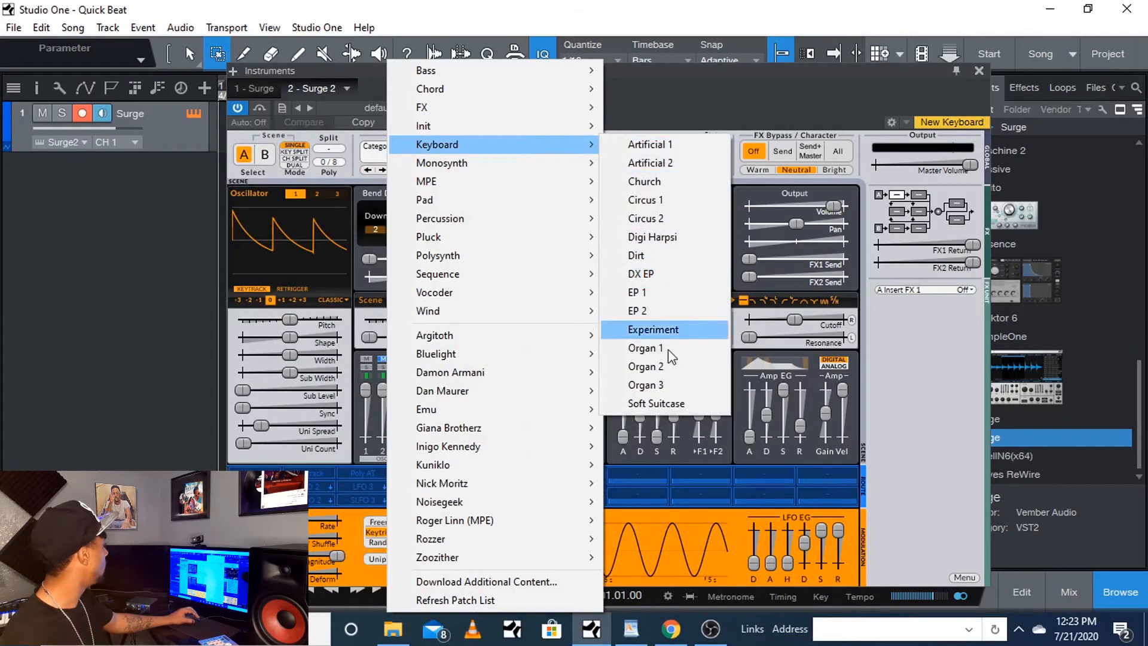
click(657, 403)
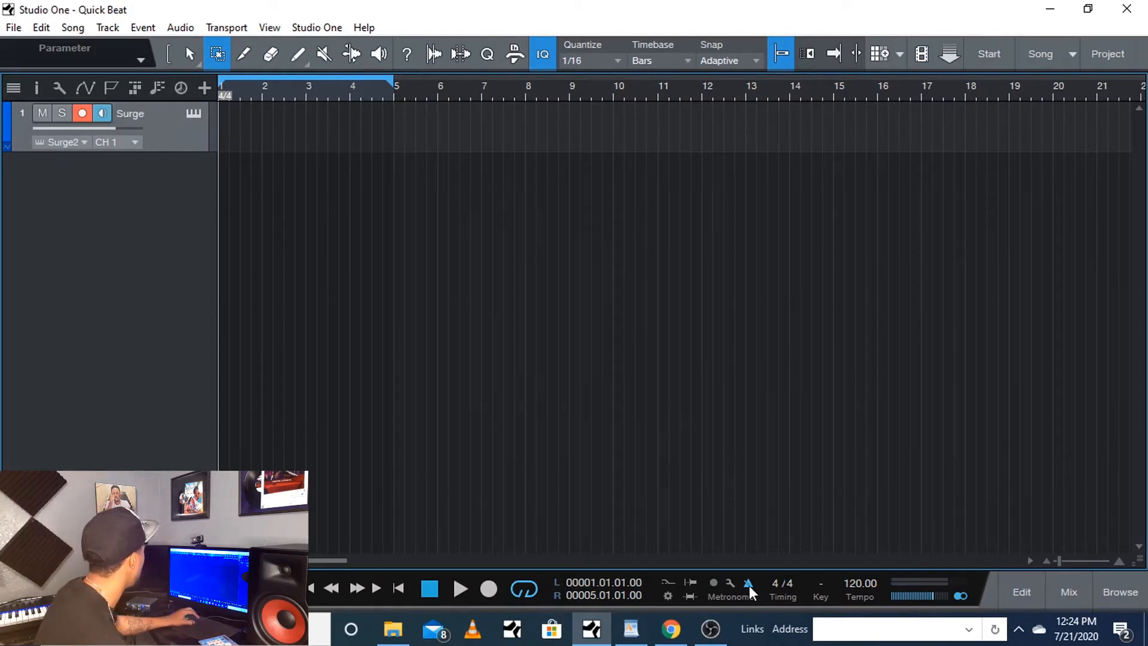
mouse_move(735, 593)
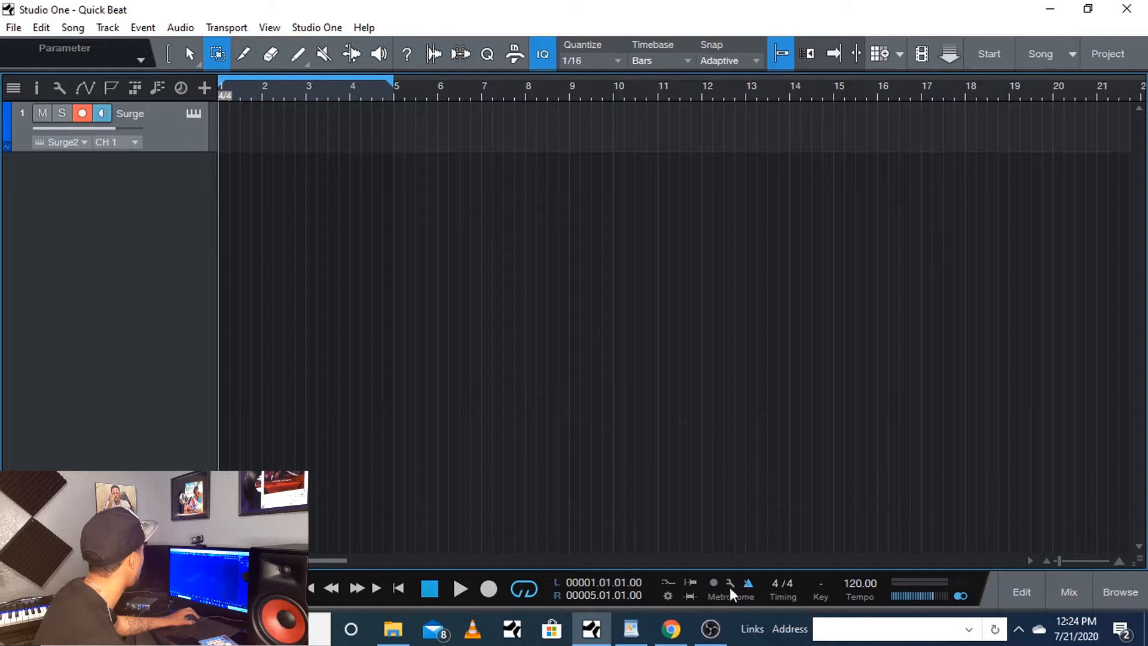
mouse_move(860, 593)
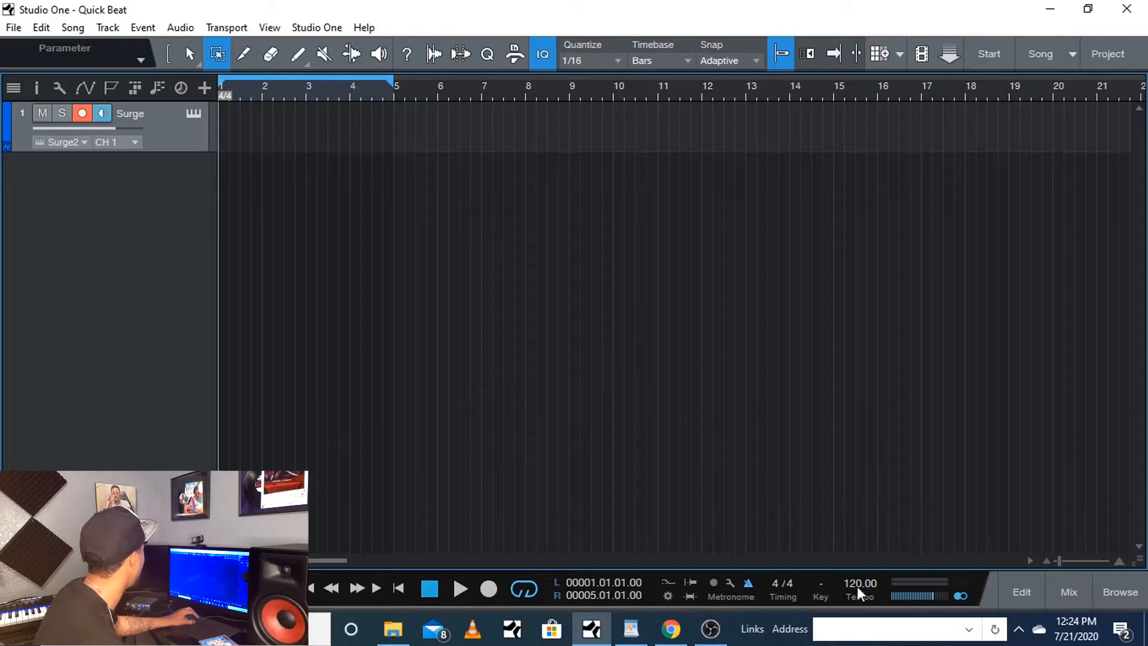
Lower the song tempo to 104 BPM with a precount enabled before recording.
drag(860, 583, 859, 608)
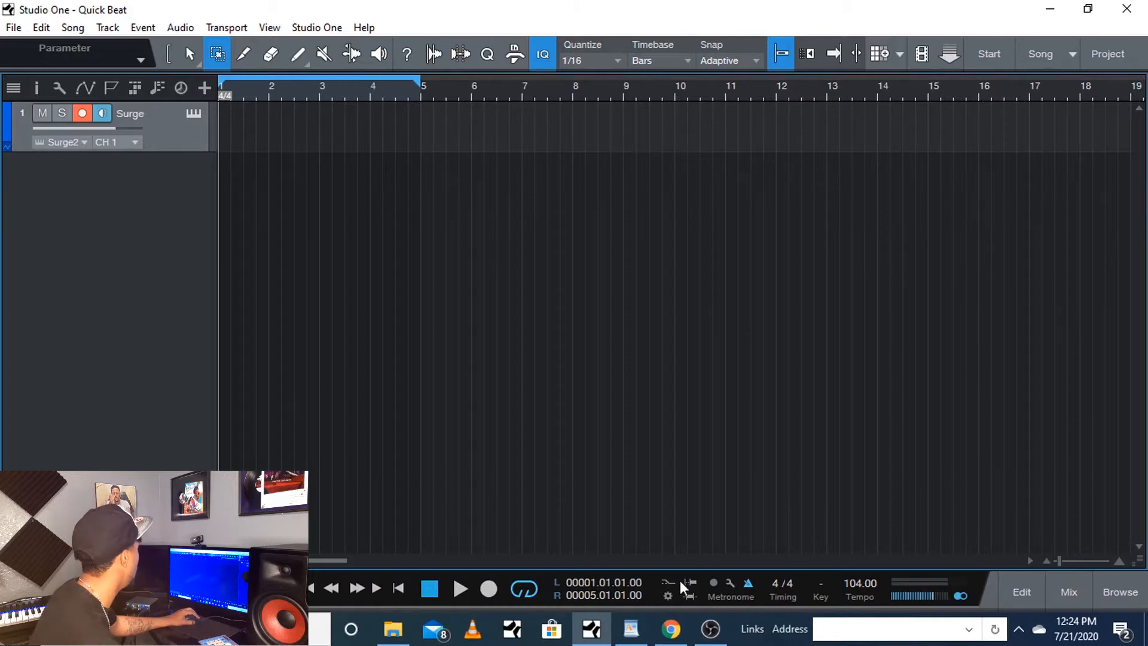
mouse_move(714, 585)
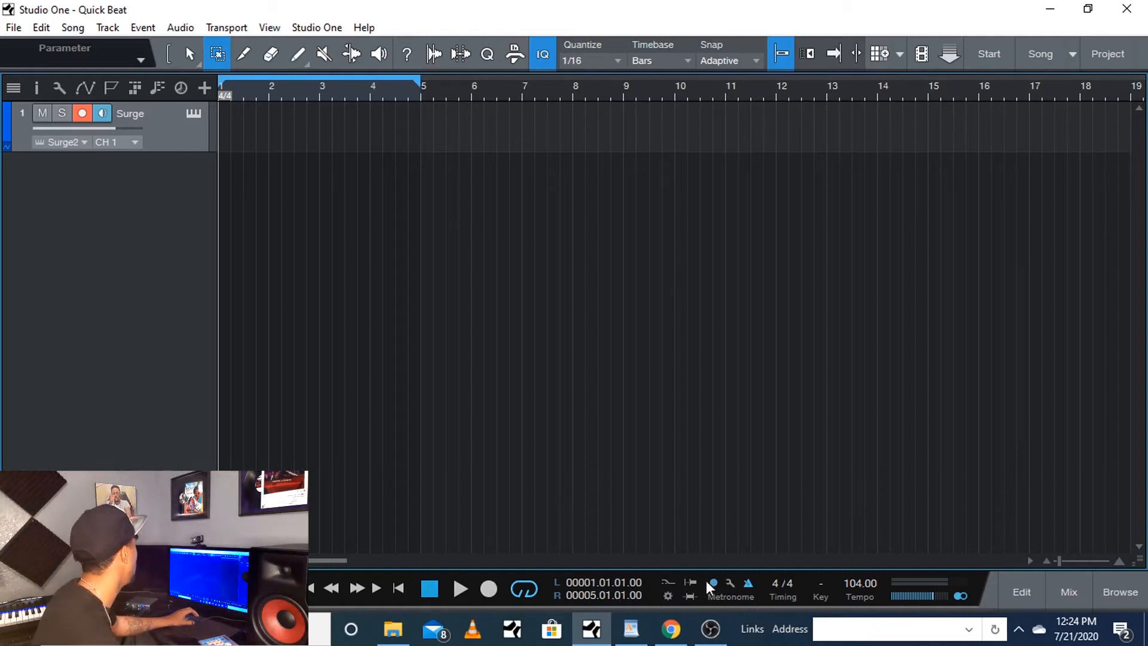
mouse_move(702, 592)
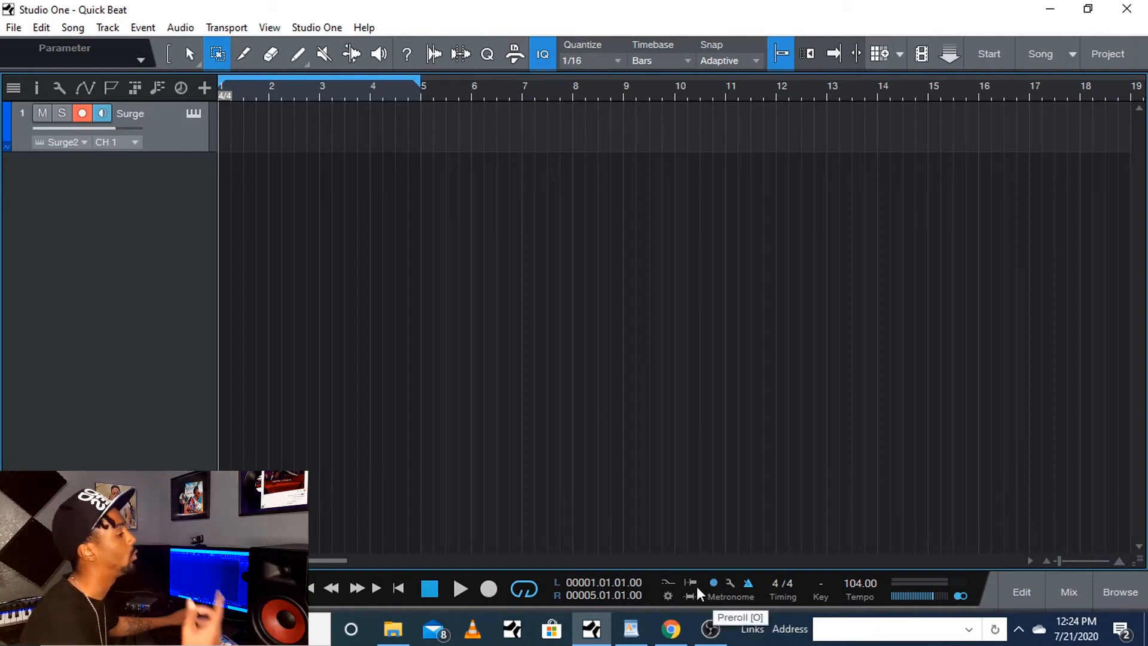
mouse_move(710, 585)
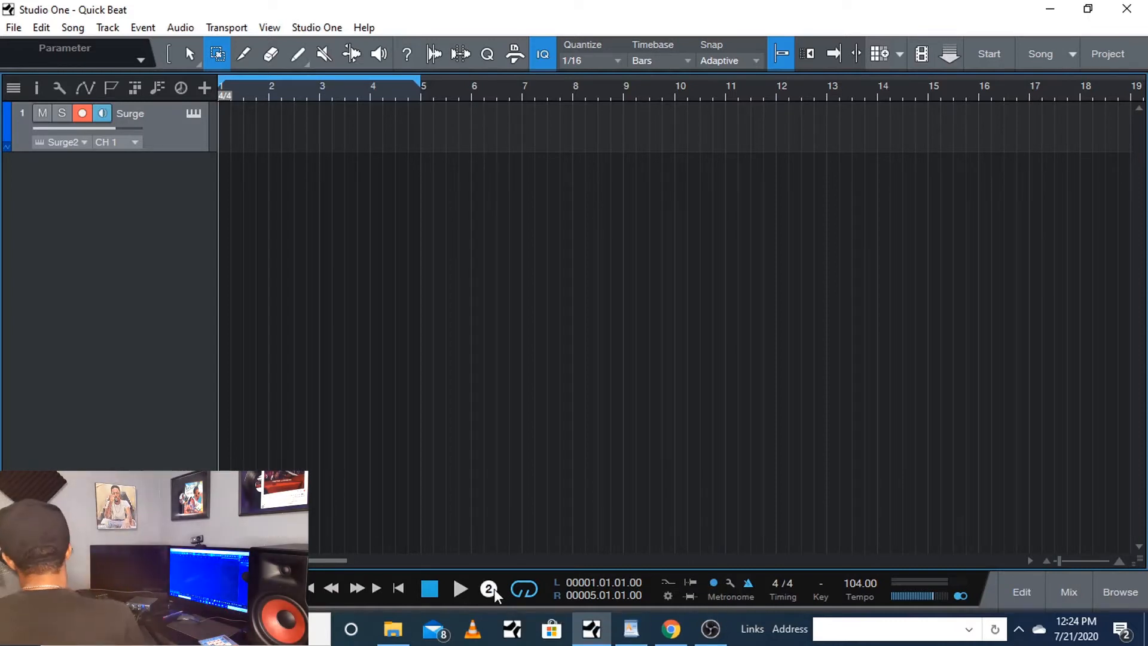
Record a four-bar Surge keyboard part across bars 1–5 and play it back.
click(459, 589)
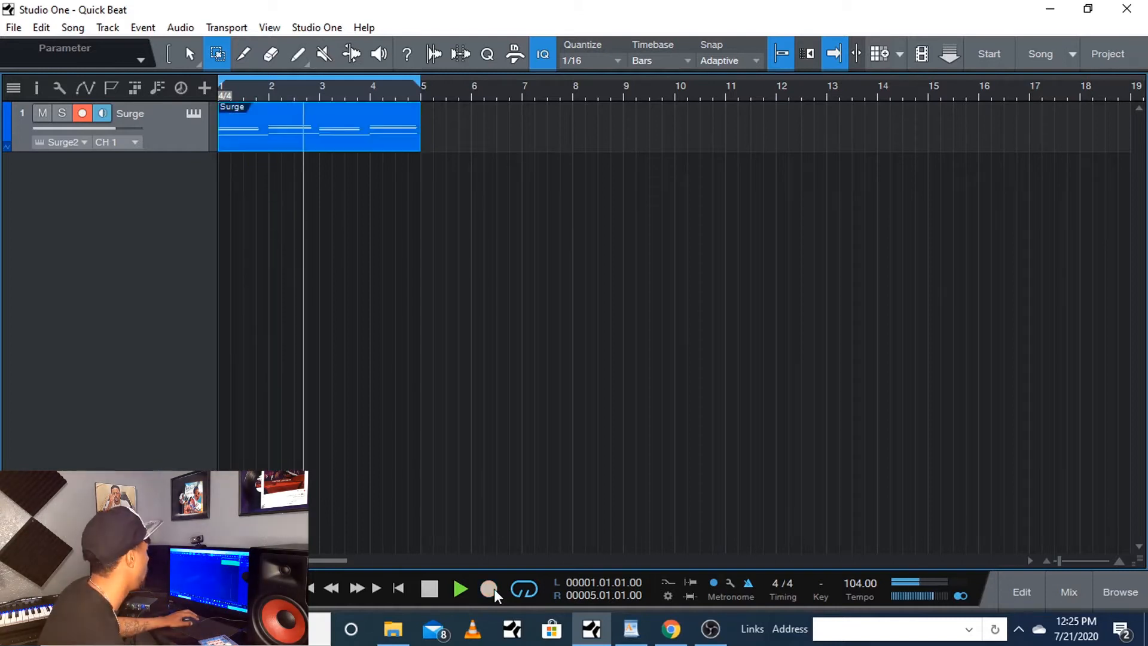
click(429, 589)
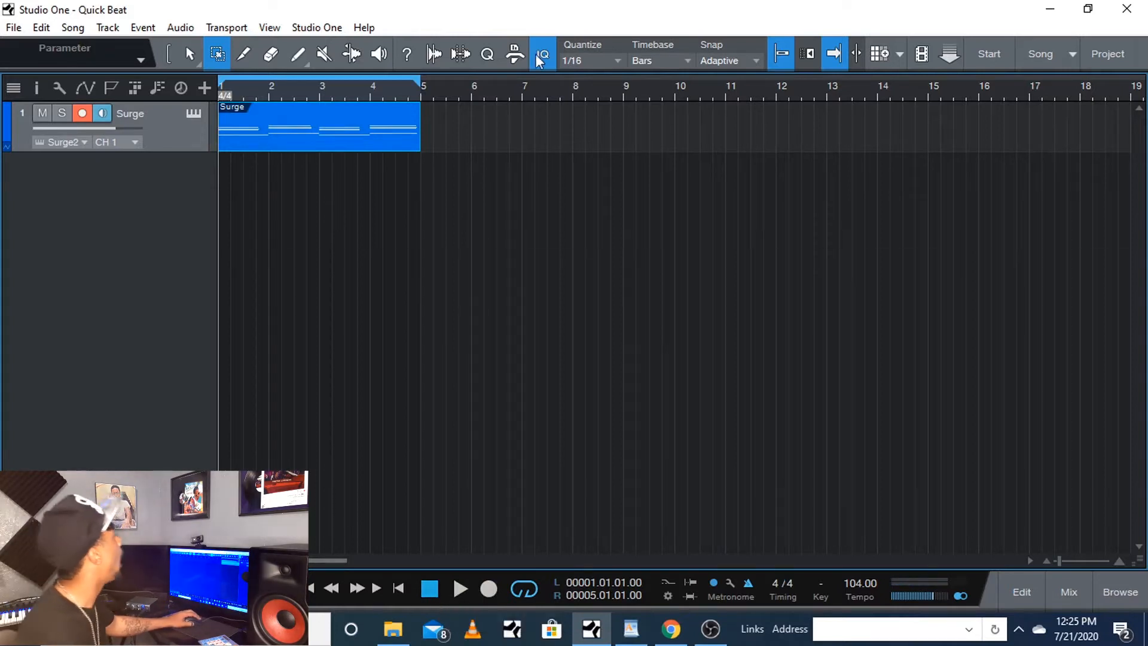
mouse_move(542, 54)
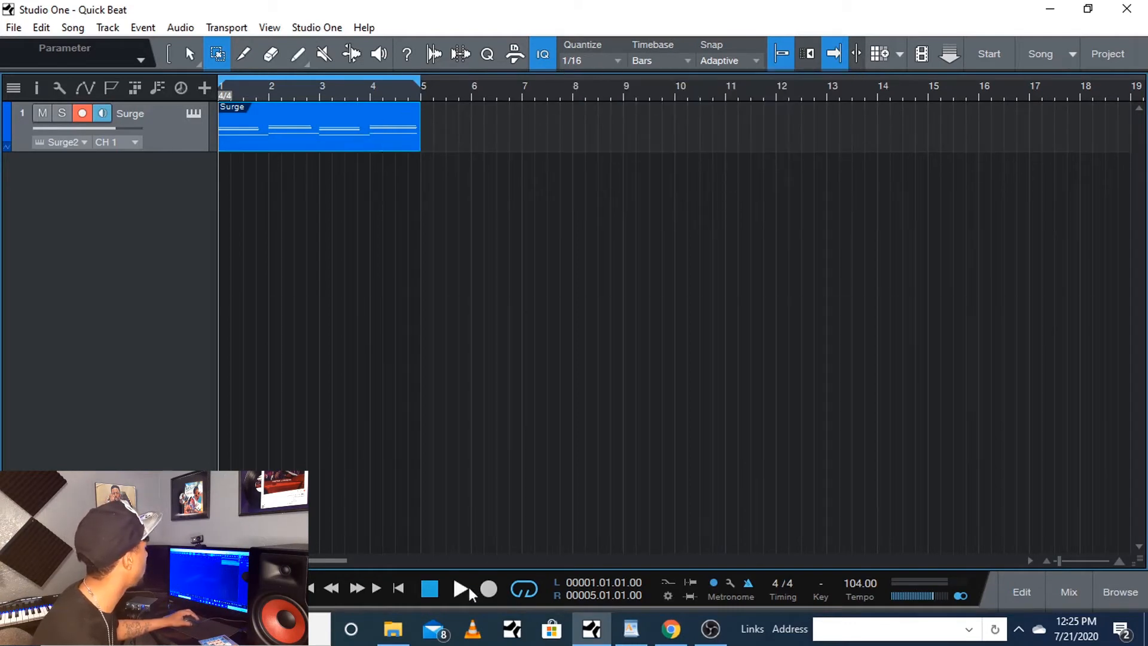
click(460, 589)
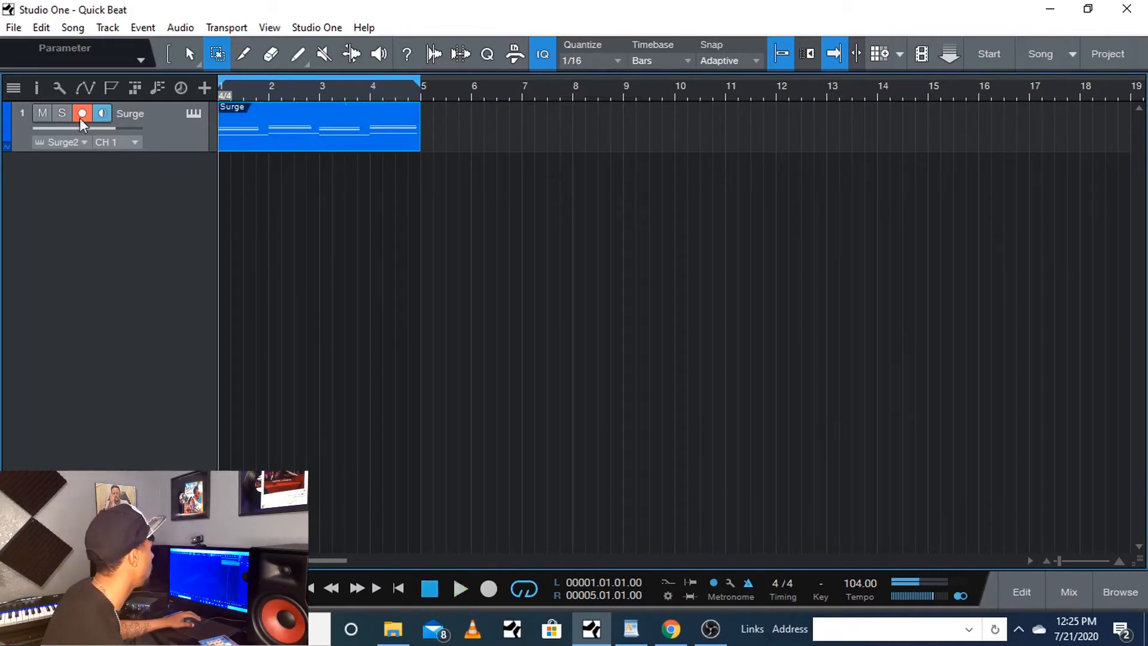
Disarm the Surge track and add an Impact XT track with the MVP Loops HC XXL Kit 2.
click(80, 114)
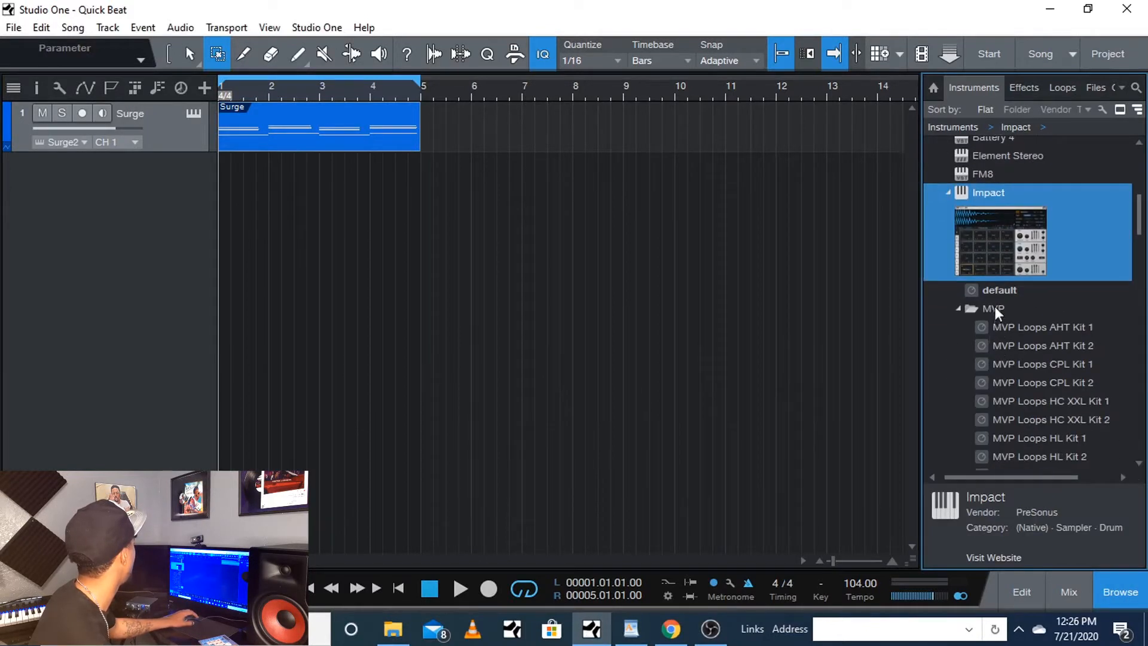
scroll(down, 3)
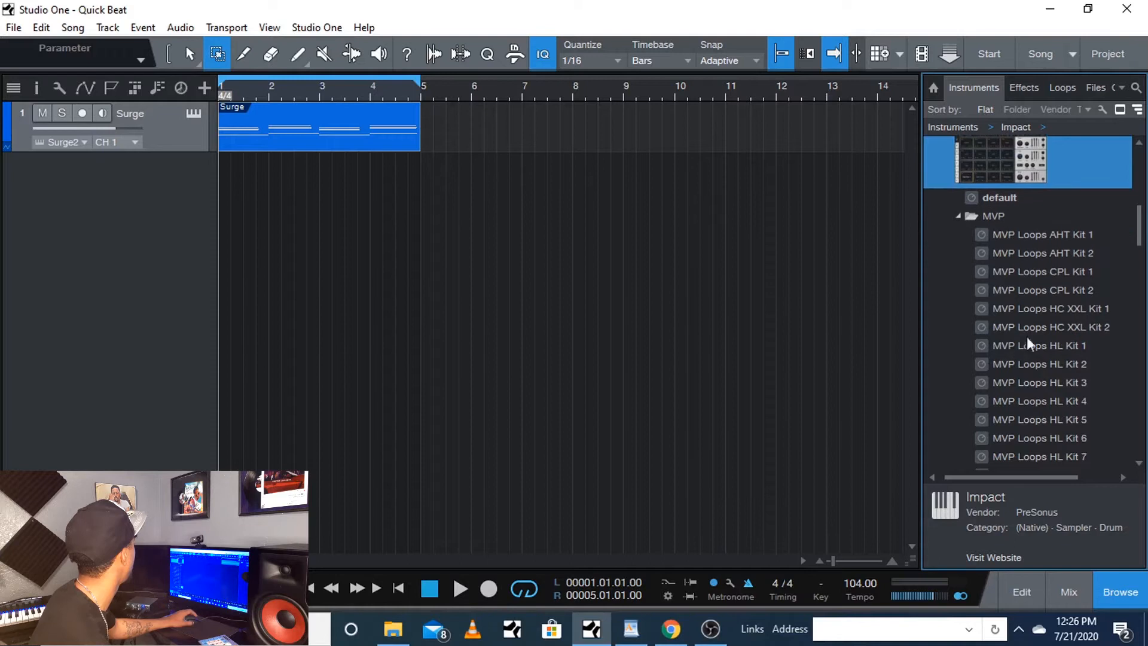
click(1054, 327)
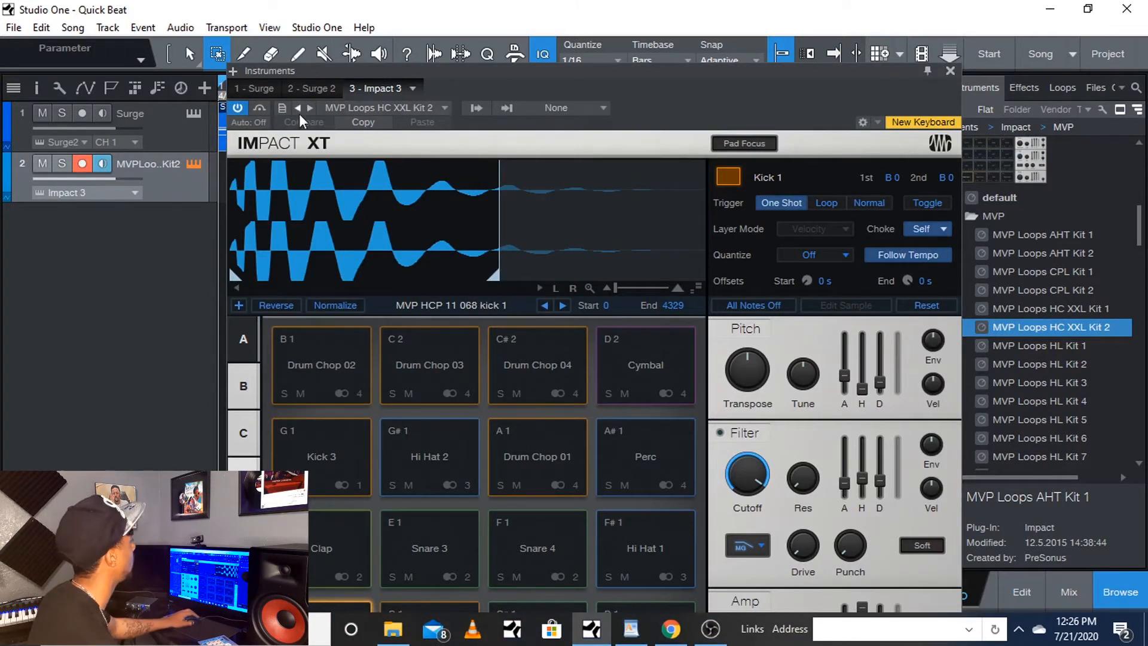
click(299, 107)
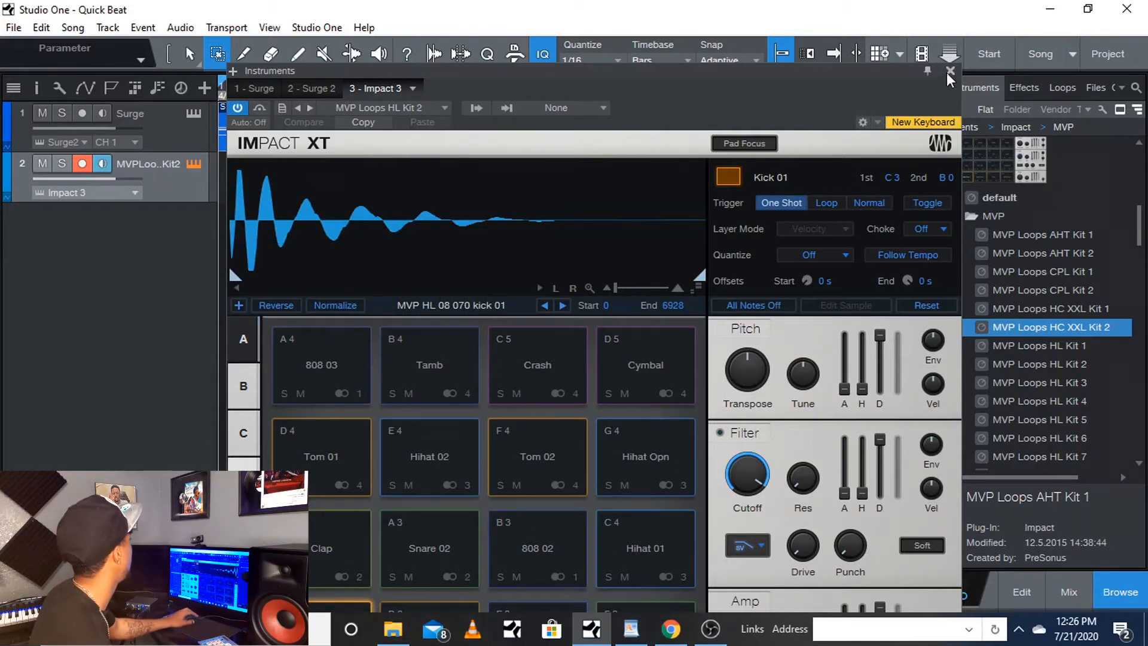
click(948, 71)
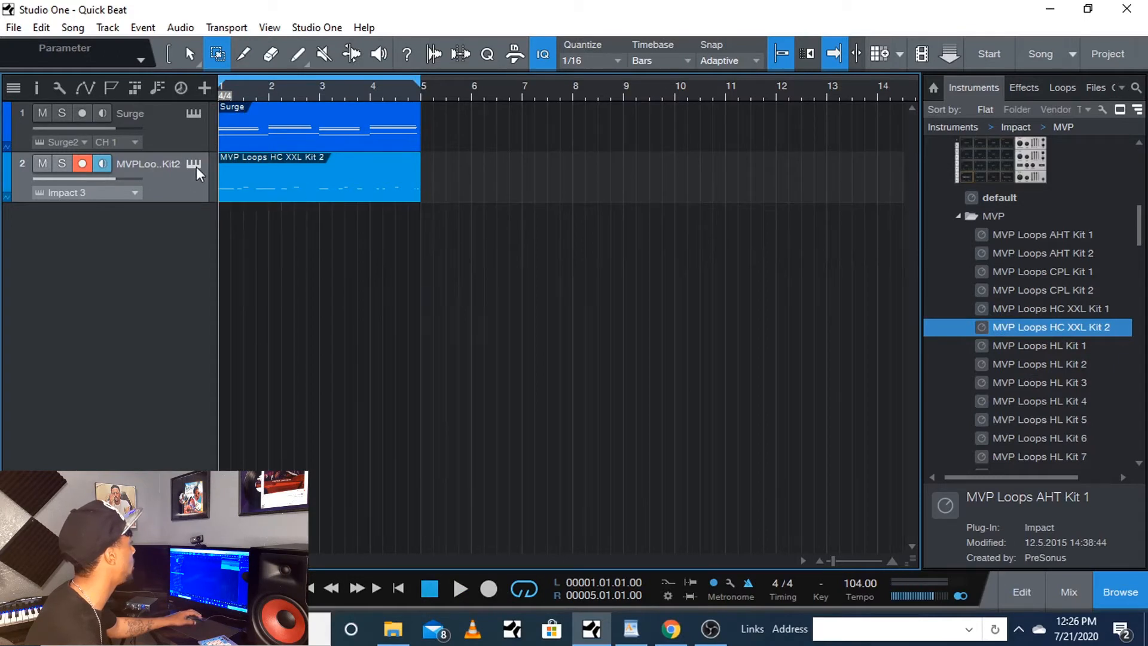
Record a four-bar drum part, audition the Crash sound in Impact XT and close it.
double_click(194, 163)
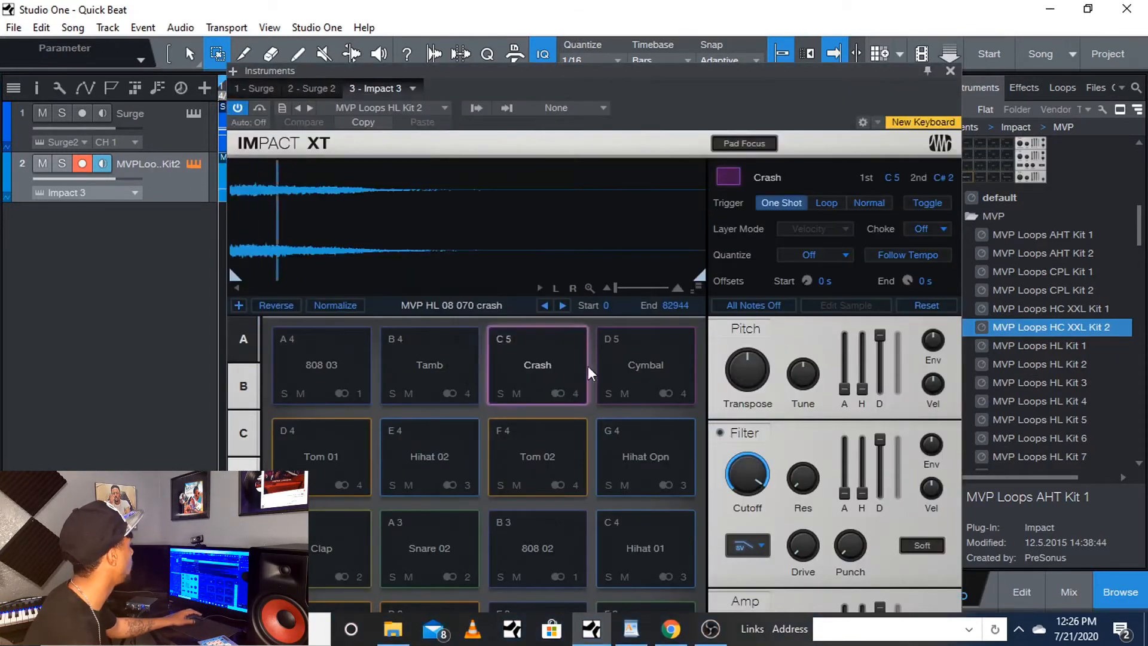
click(537, 455)
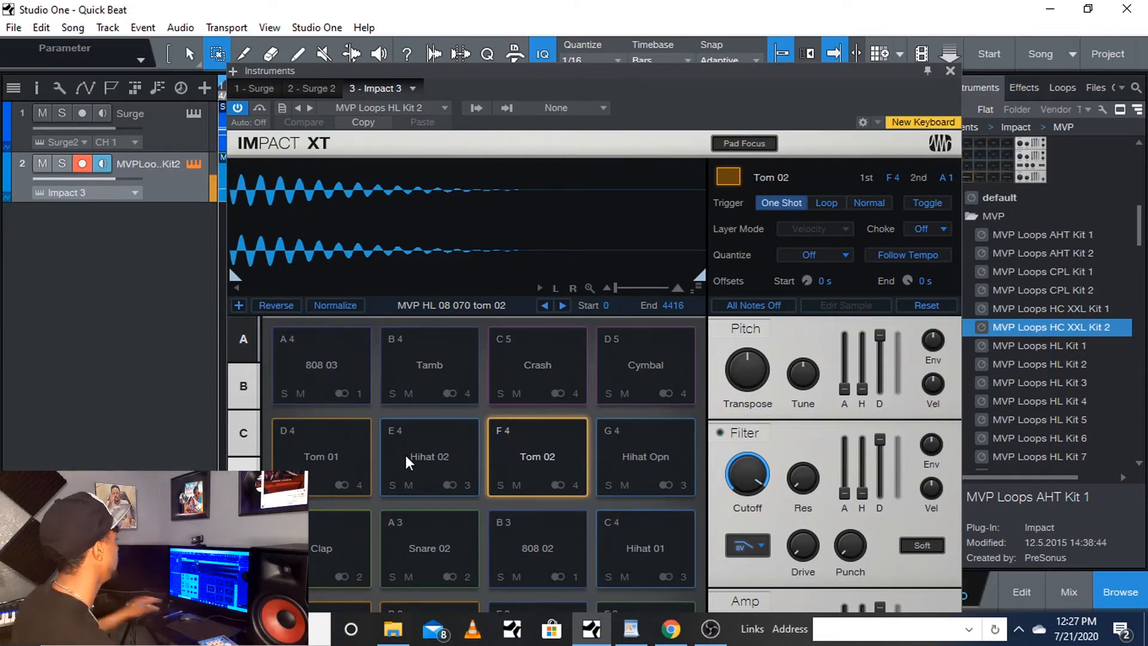
click(951, 71)
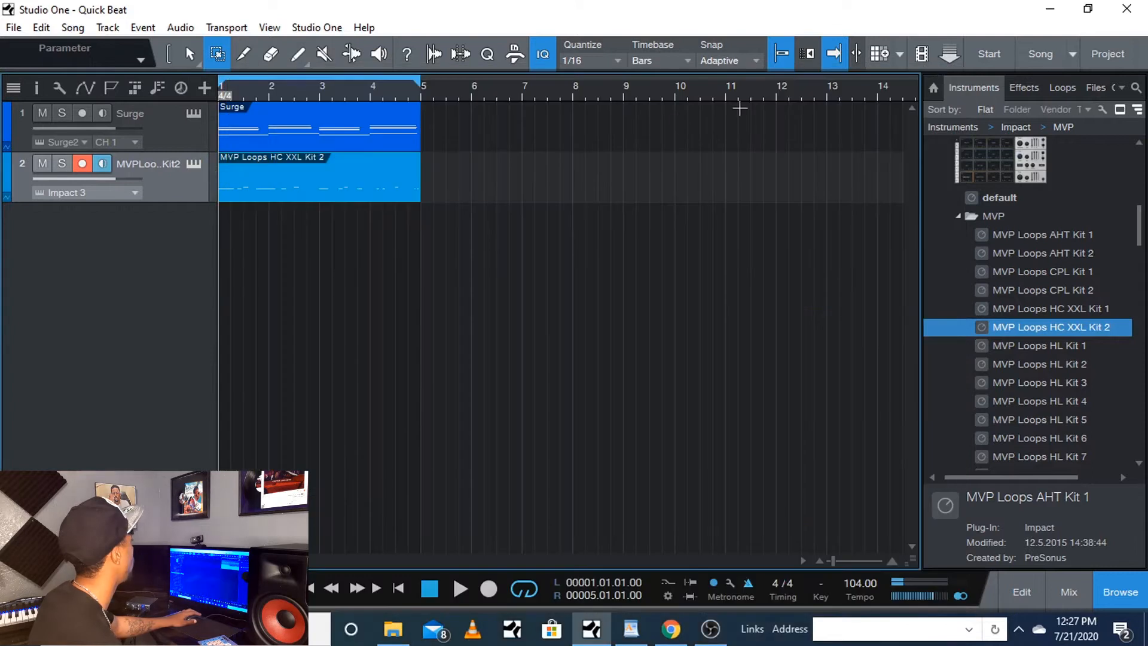
Overdub a hi-hat pattern into the drum part from the note editor and hide the Browser.
double_click(318, 175)
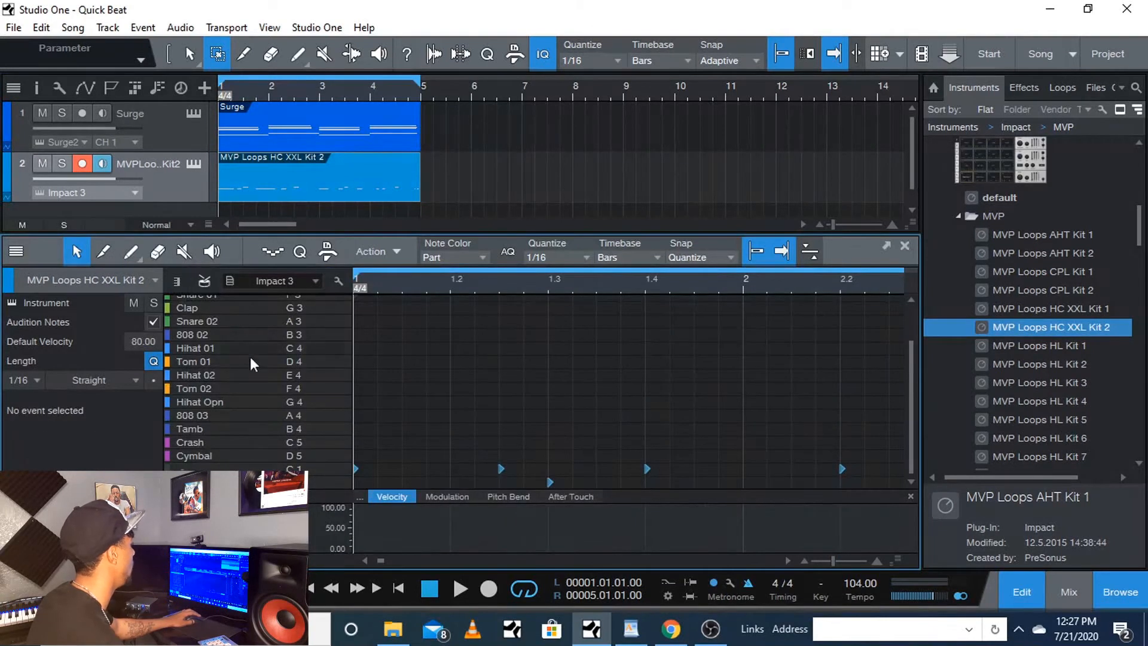
mouse_move(269, 408)
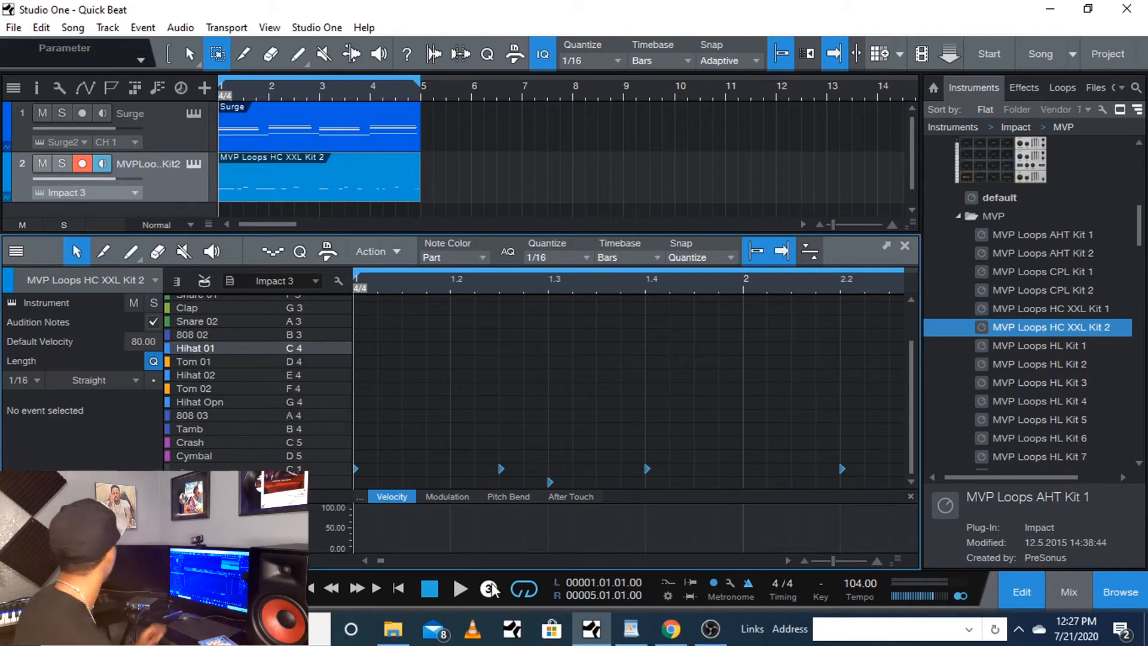
click(459, 589)
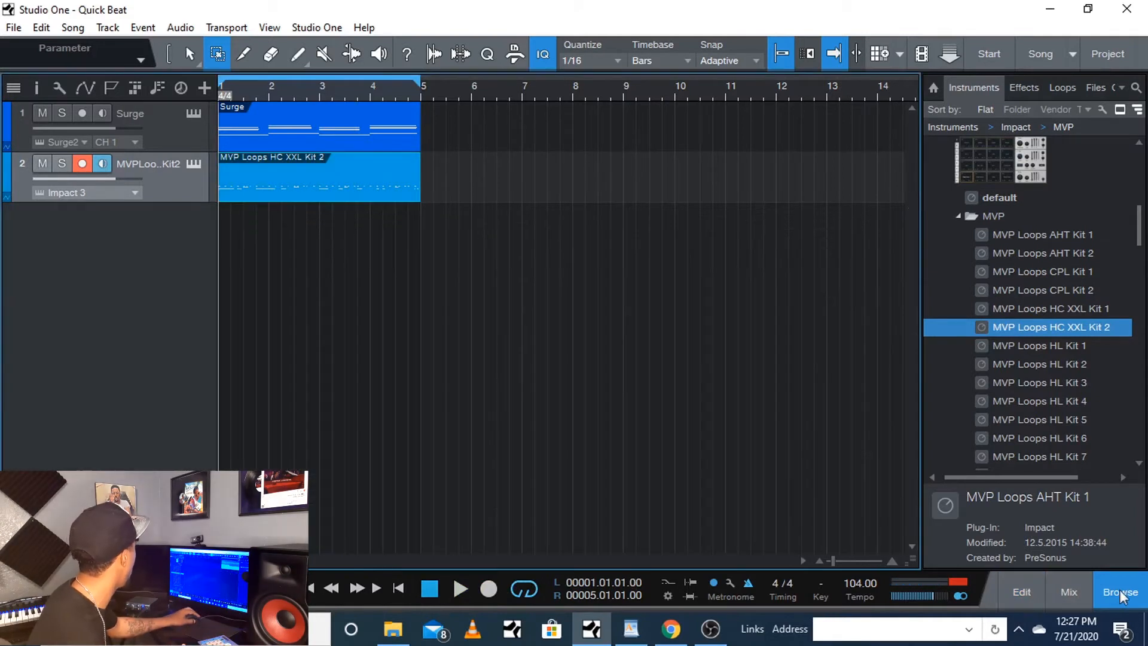
click(1118, 592)
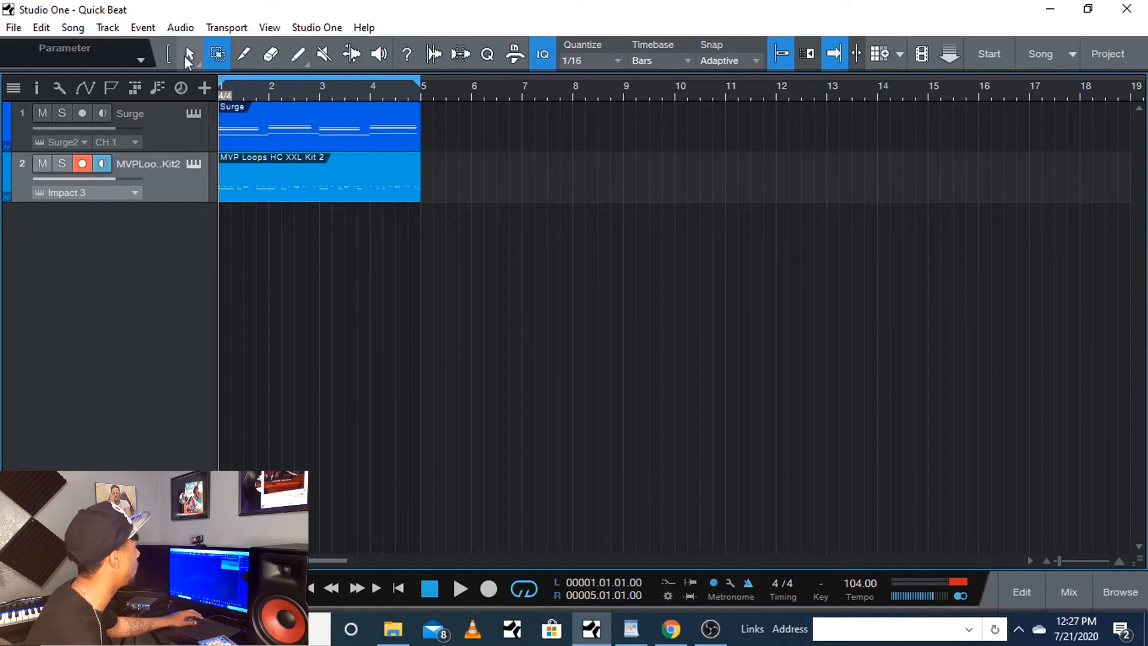
Reopen the drum part's note editor and select every Hihat 01 note.
double_click(318, 180)
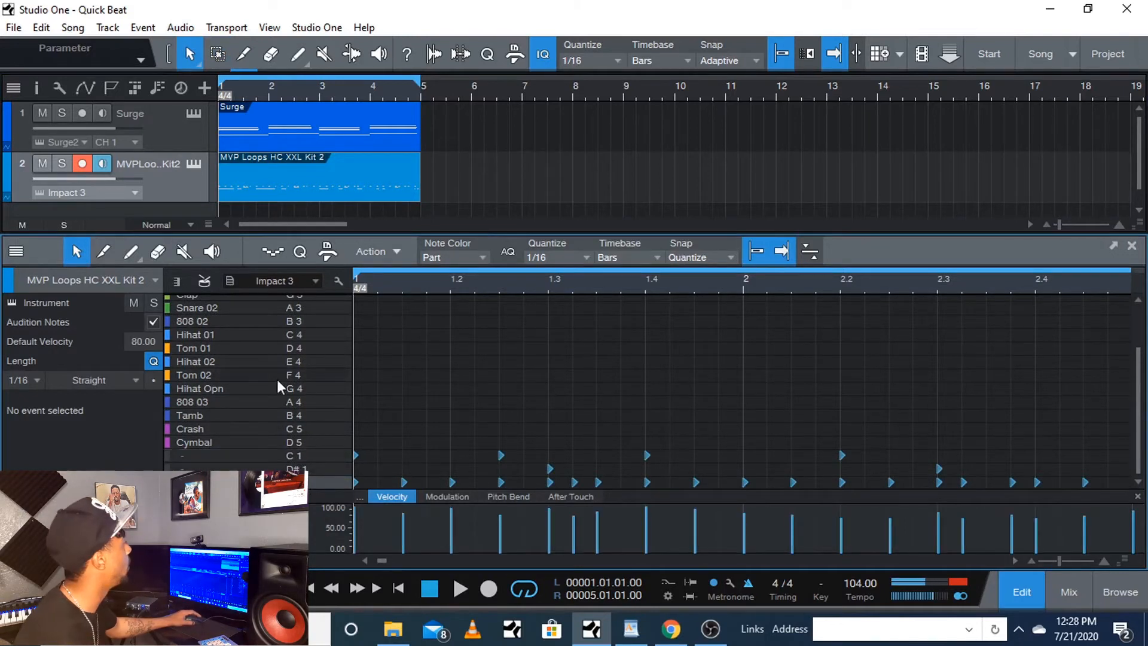
click(195, 335)
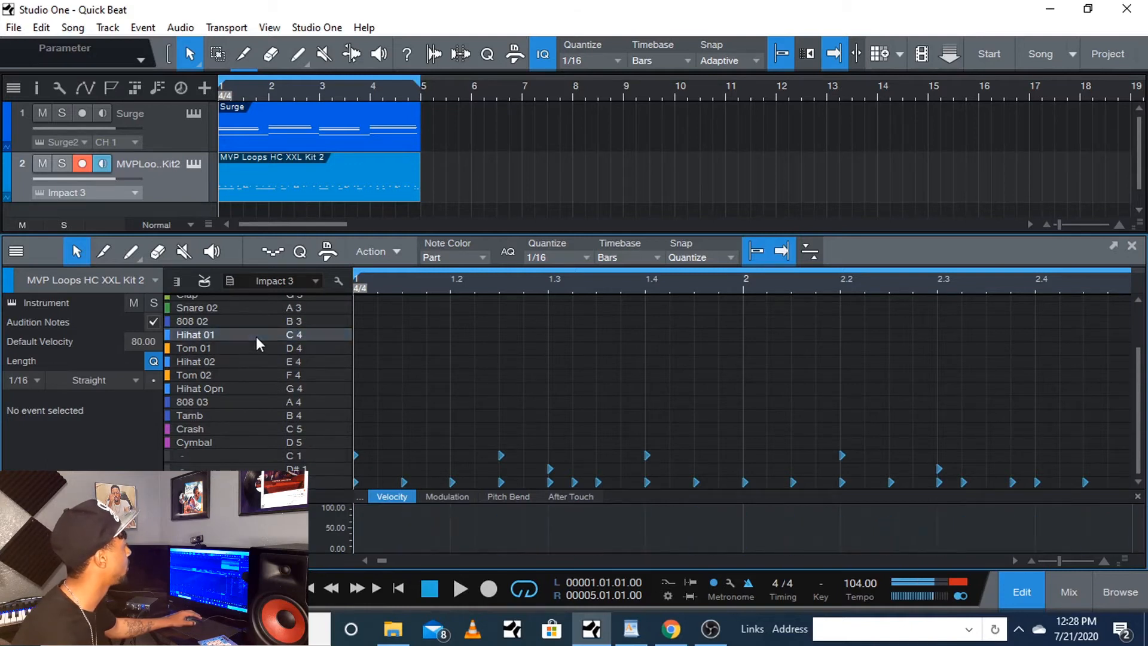
mouse_move(388, 483)
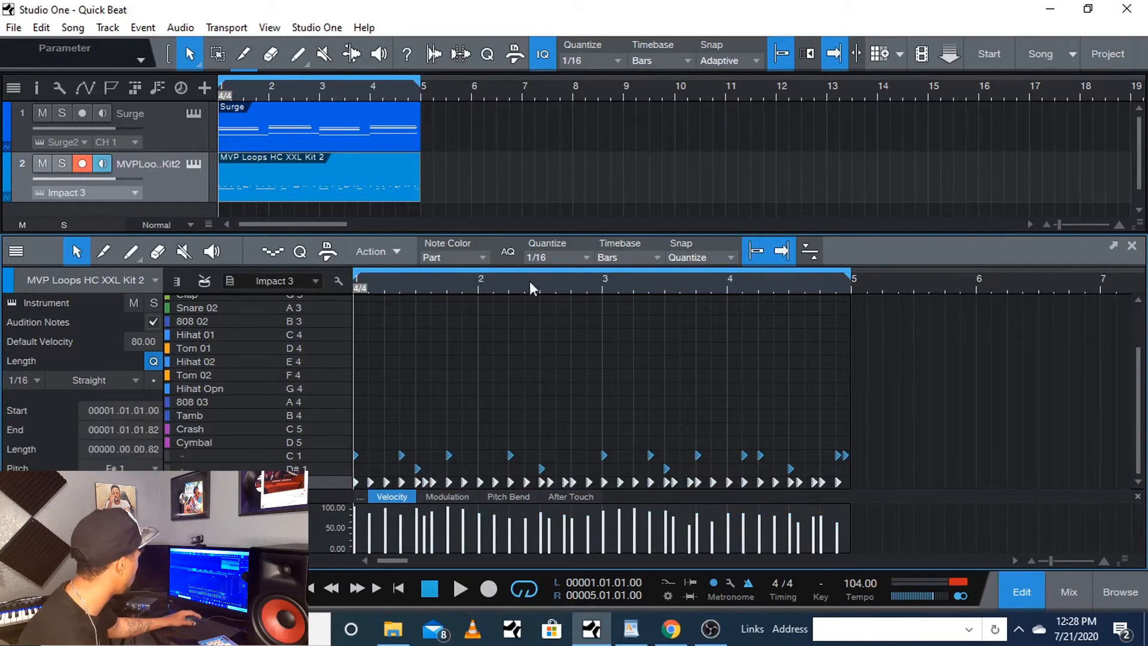
mouse_move(553, 259)
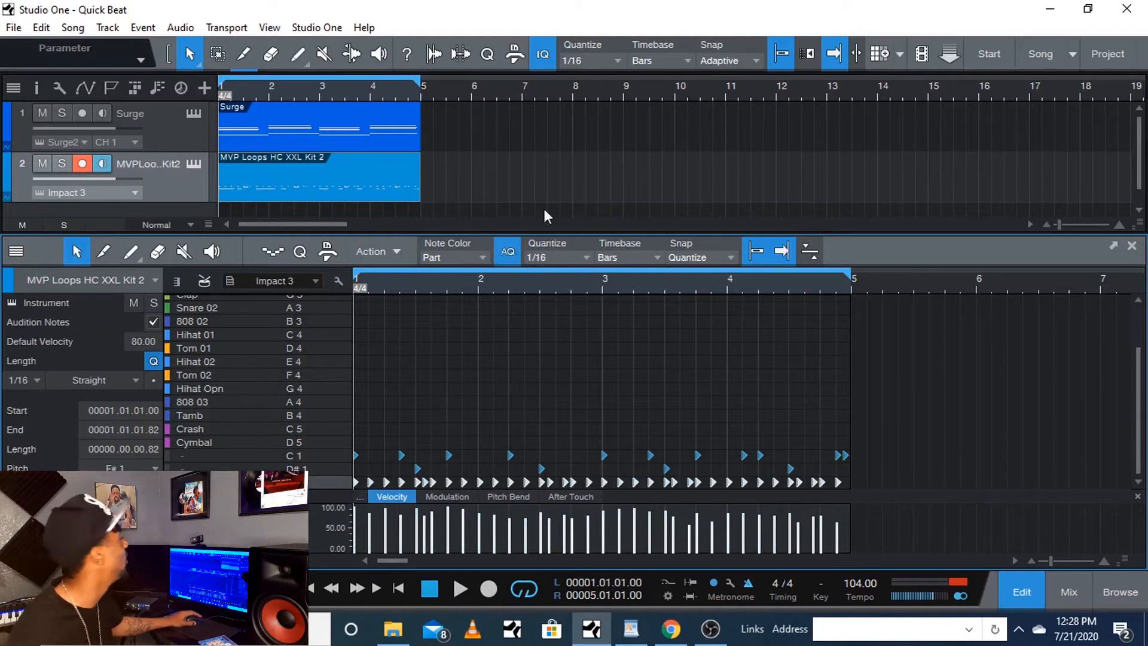
mouse_move(566, 262)
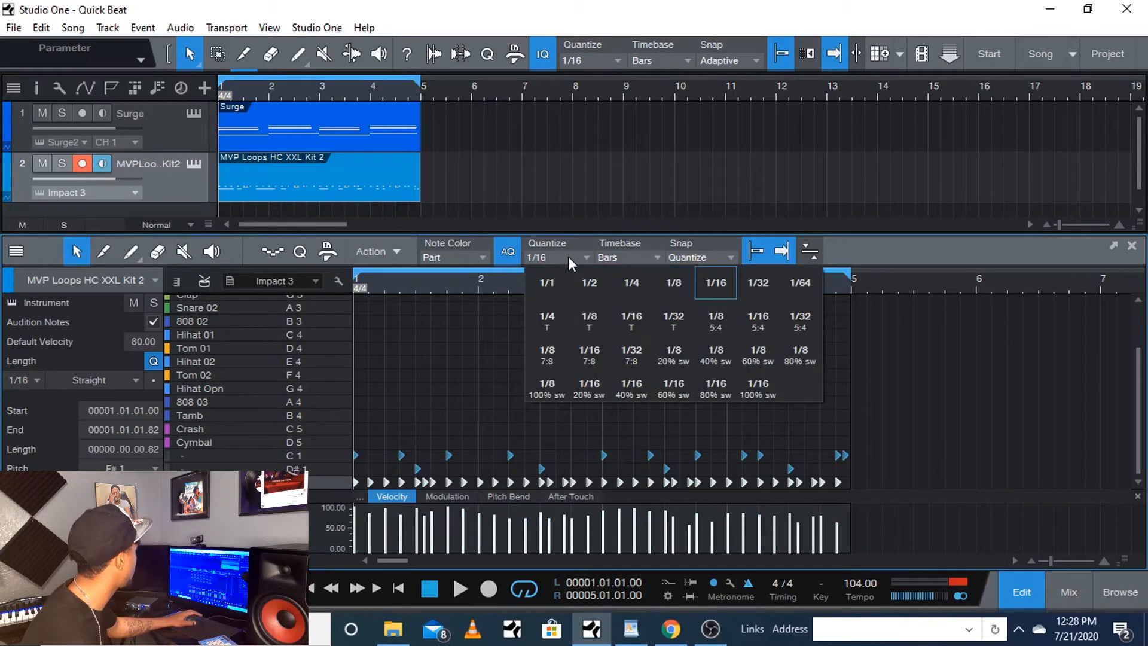
mouse_move(632, 320)
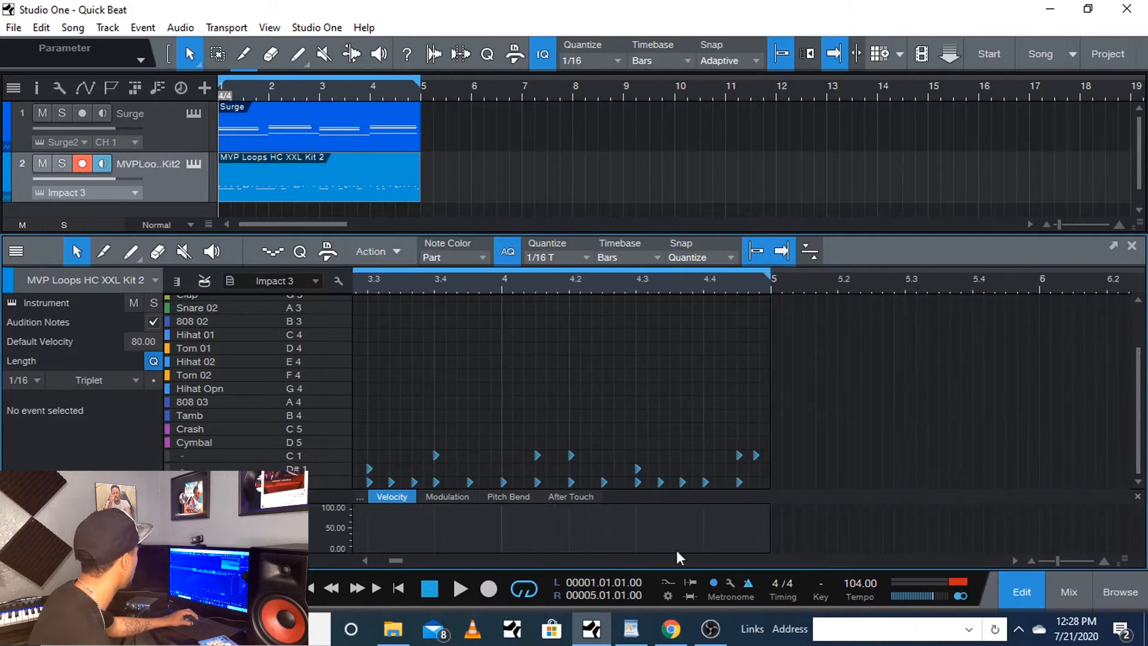
mouse_move(655, 383)
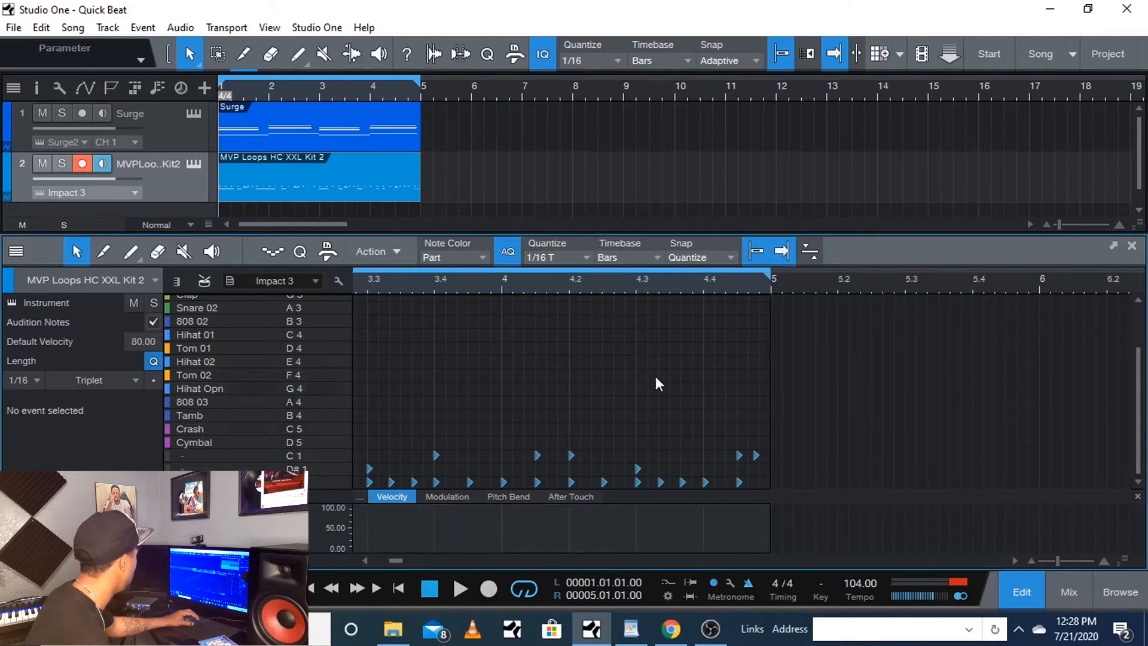
mouse_move(579, 259)
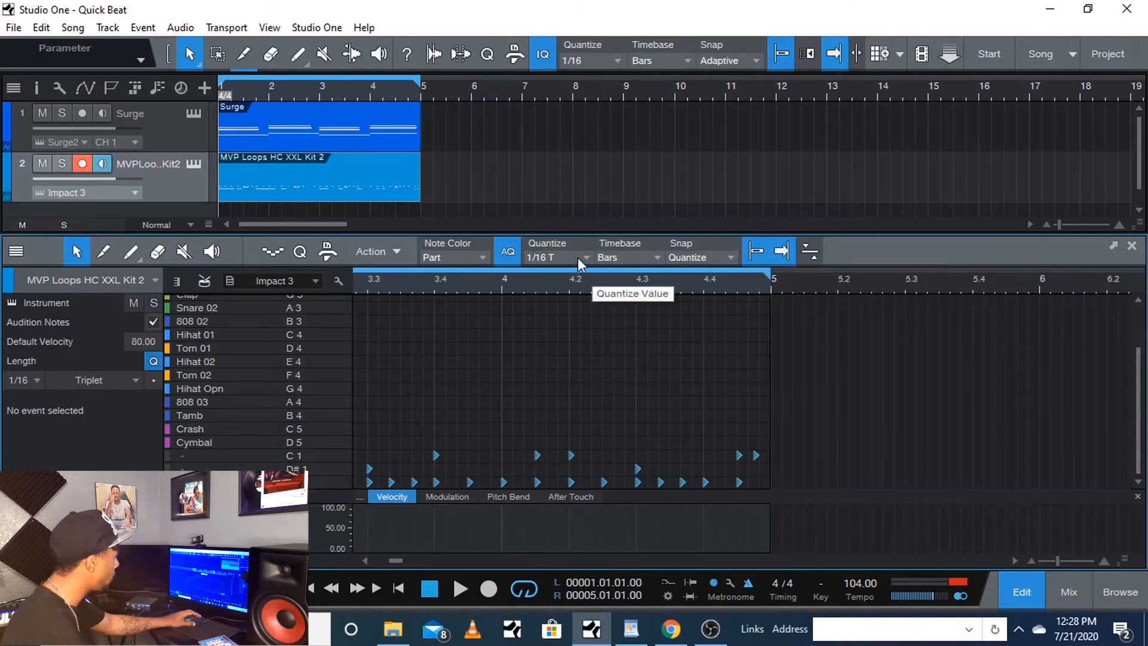
mouse_move(769, 491)
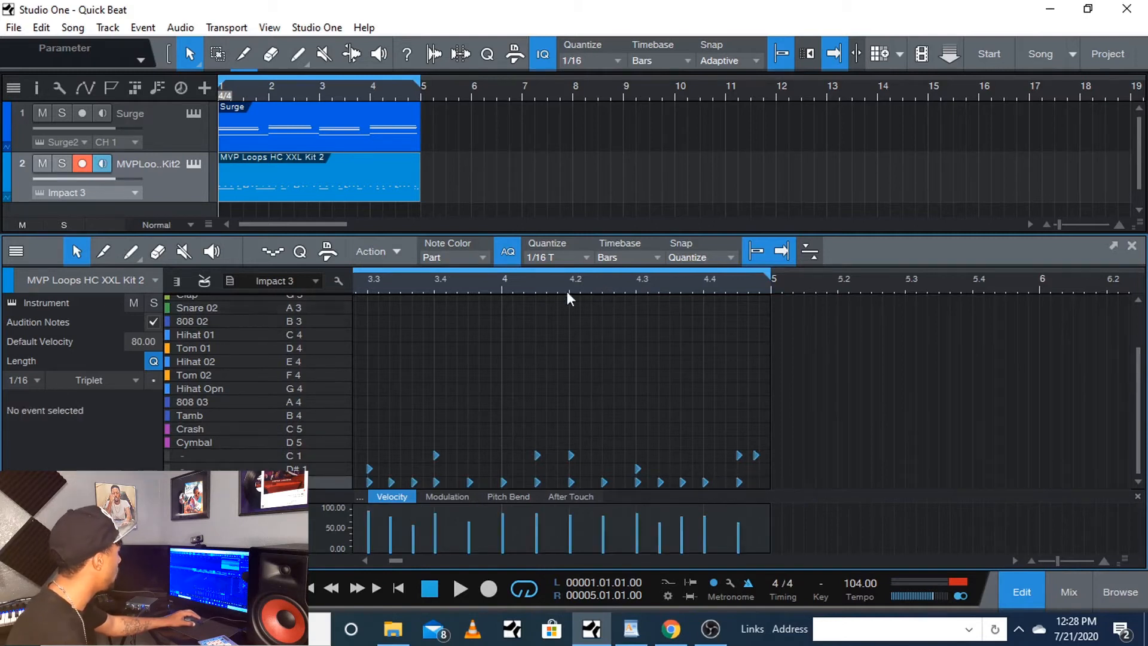
Set the grid to 1/32, add an extra drum hit near the end of bar 4, and close the editor.
click(556, 257)
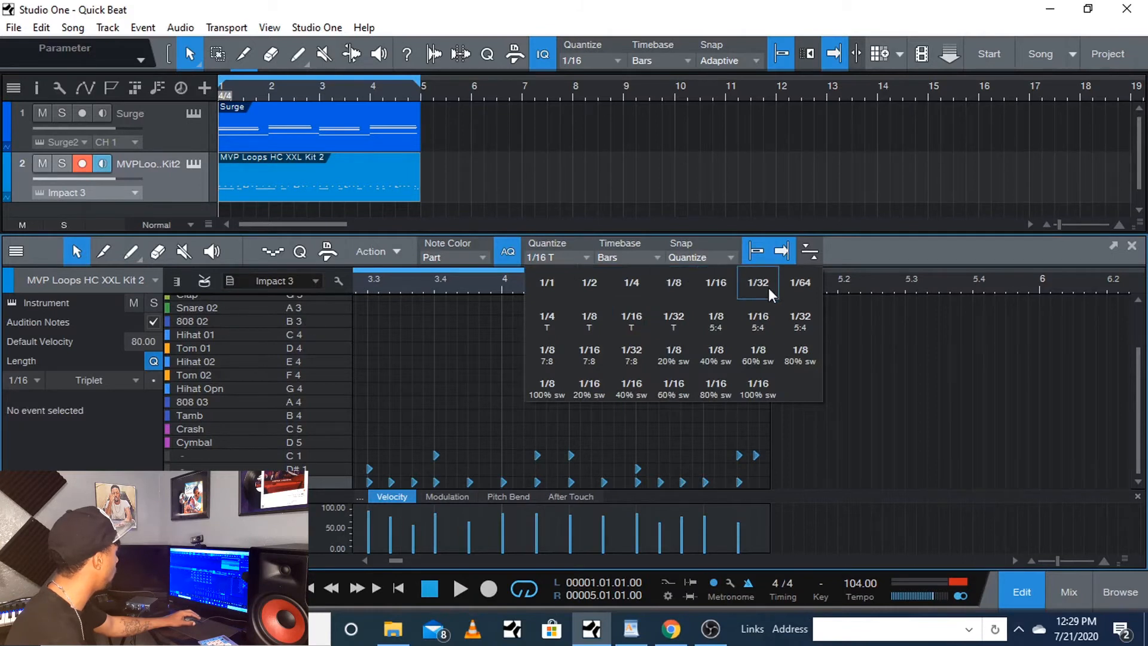
click(756, 282)
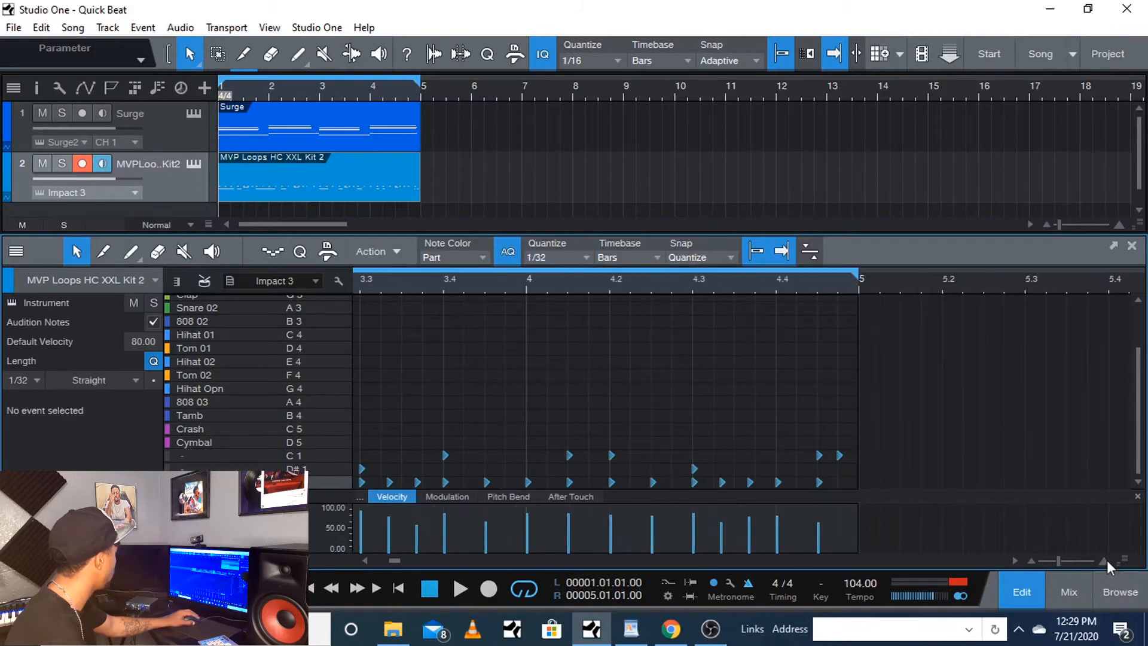
scroll(right, 3)
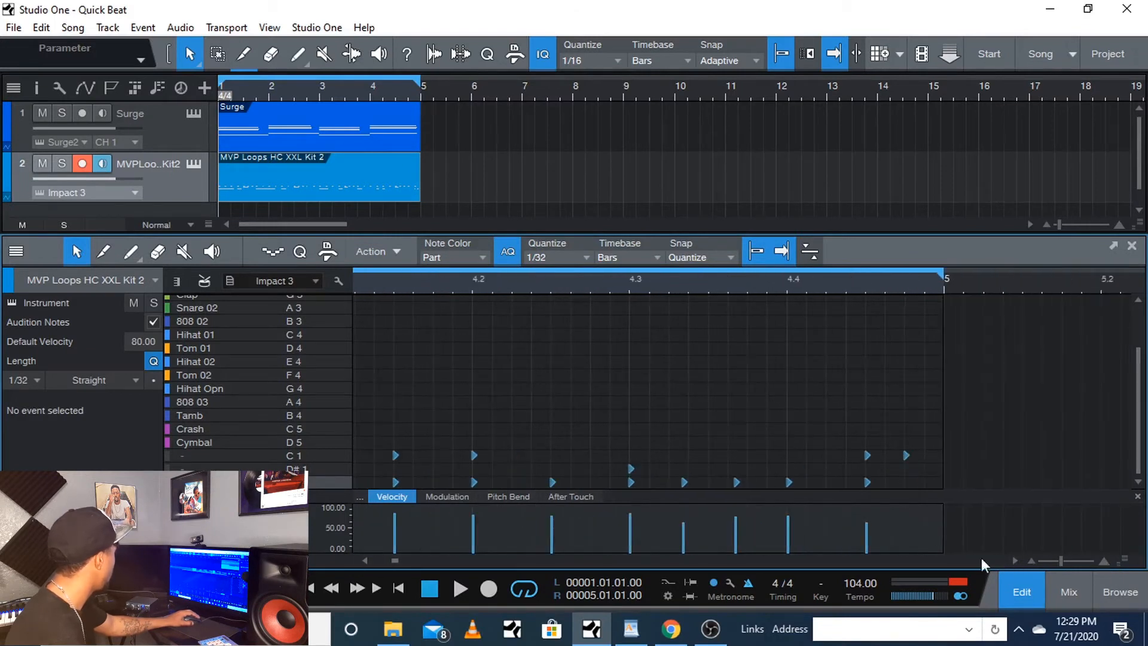
click(868, 483)
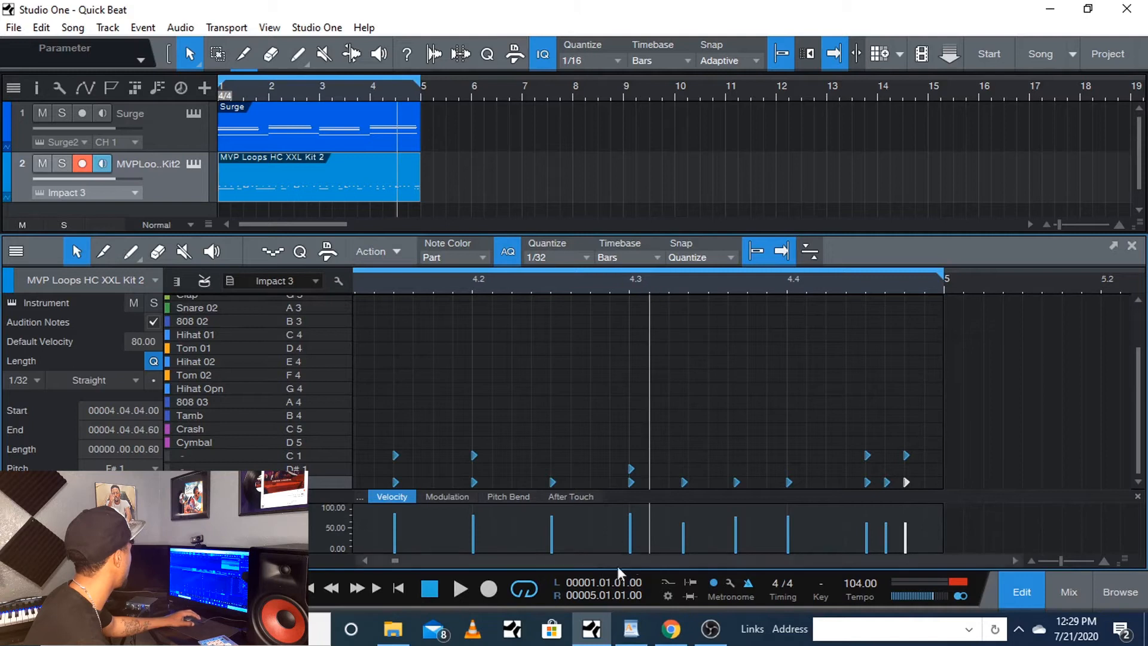
click(459, 589)
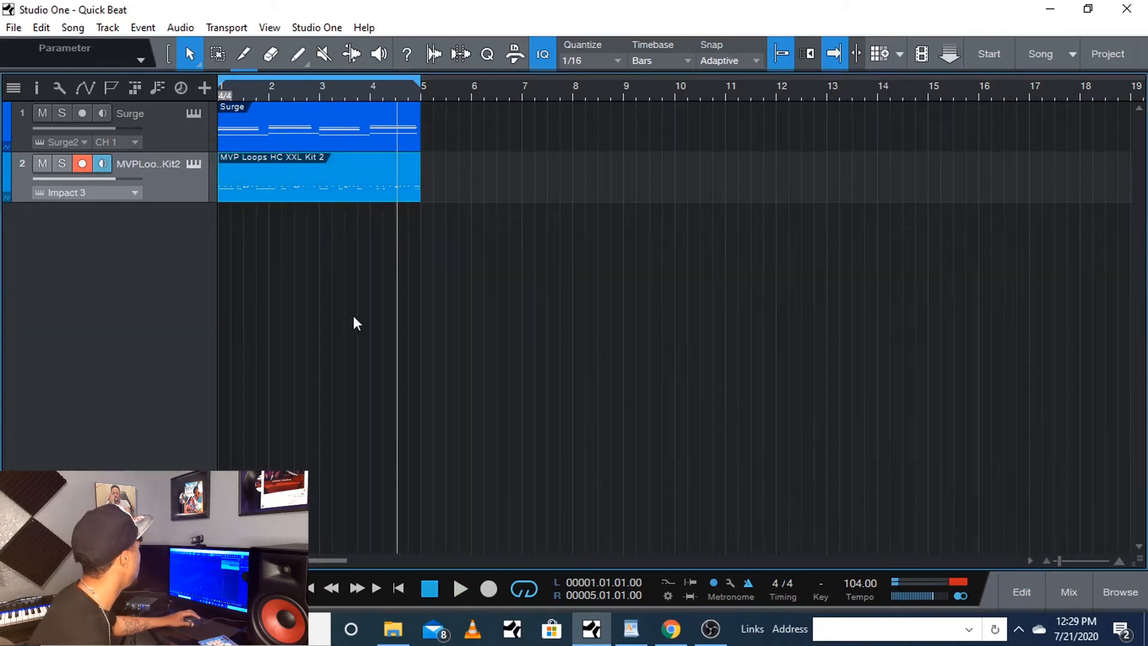
mouse_move(490, 262)
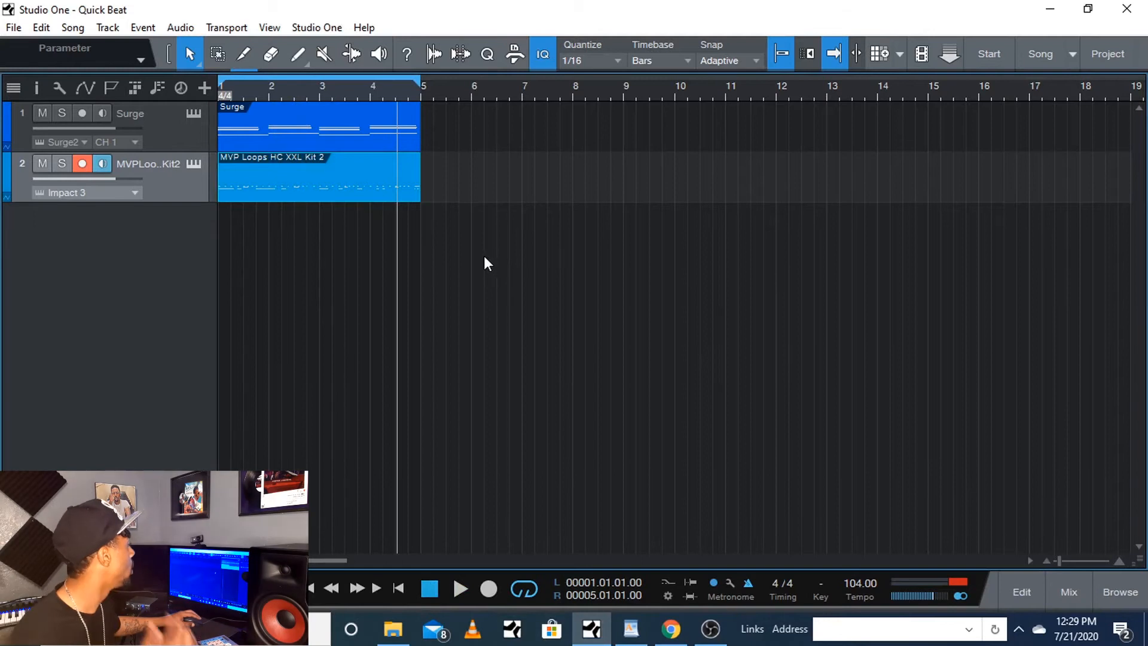
mouse_move(285, 175)
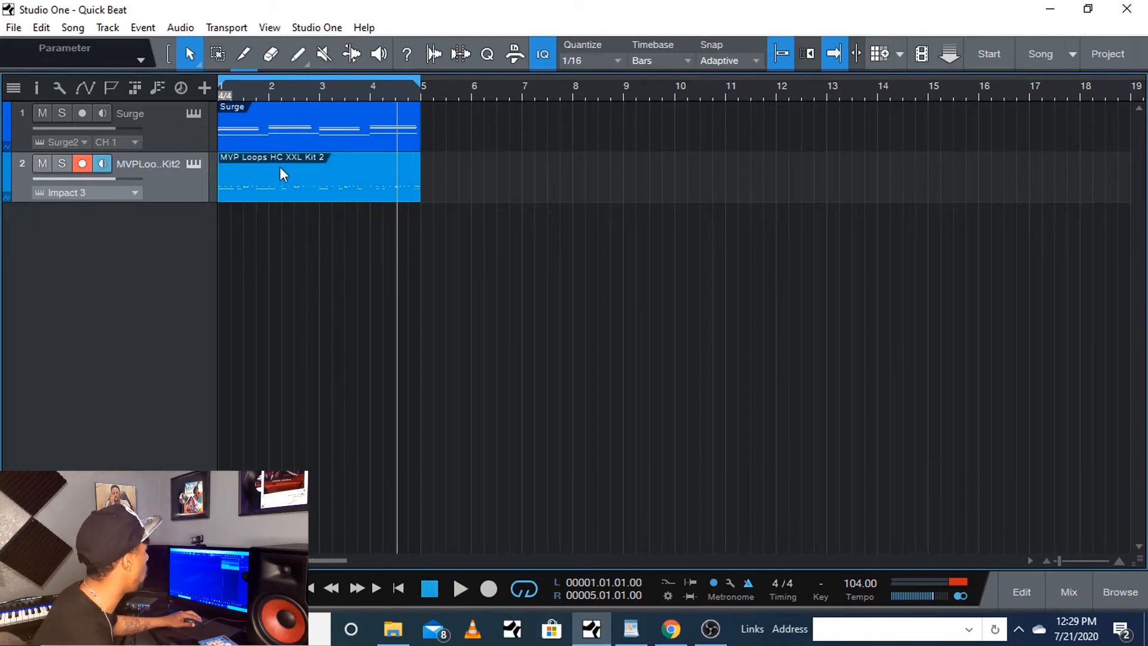
mouse_move(288, 179)
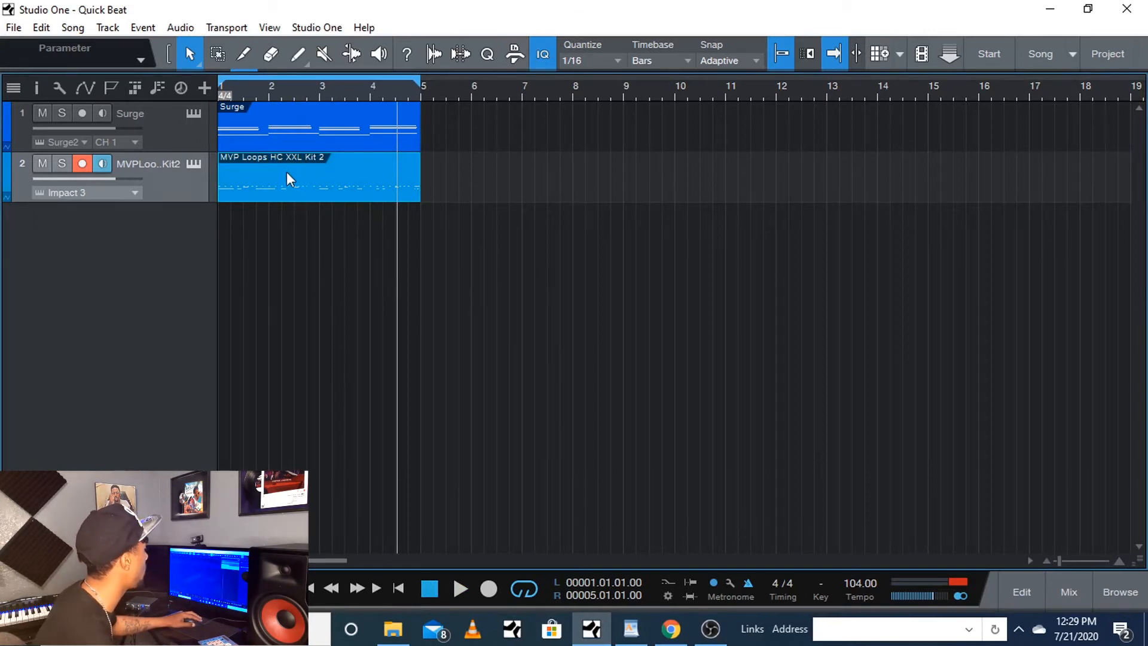
Bring up the context menu for the MVP Loops HC XXL Kit 2 drum part.
right_click(293, 176)
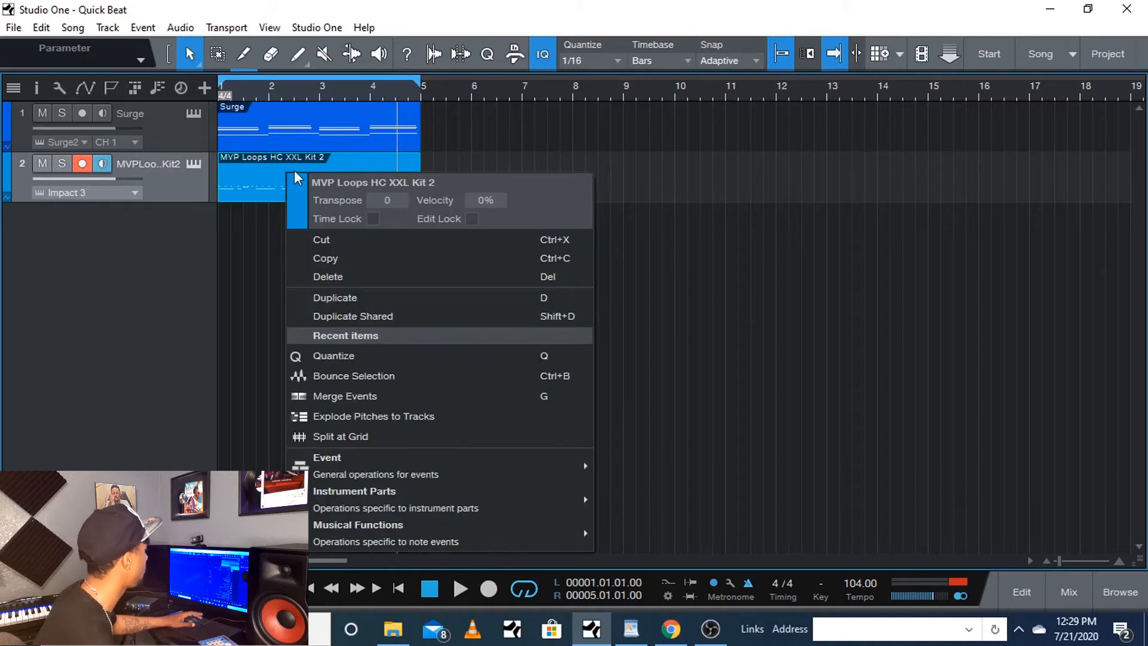
mouse_move(380, 425)
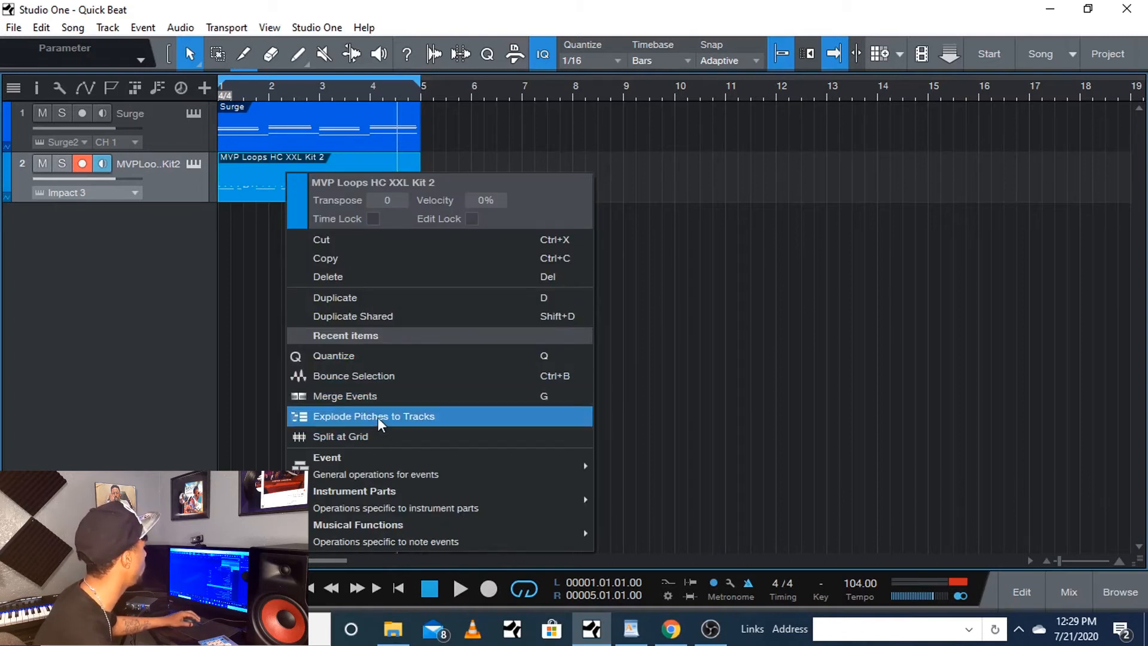
Explode the drum part into C1, F#1 and D#1 tracks and solo-audition the F#1 track.
click(373, 416)
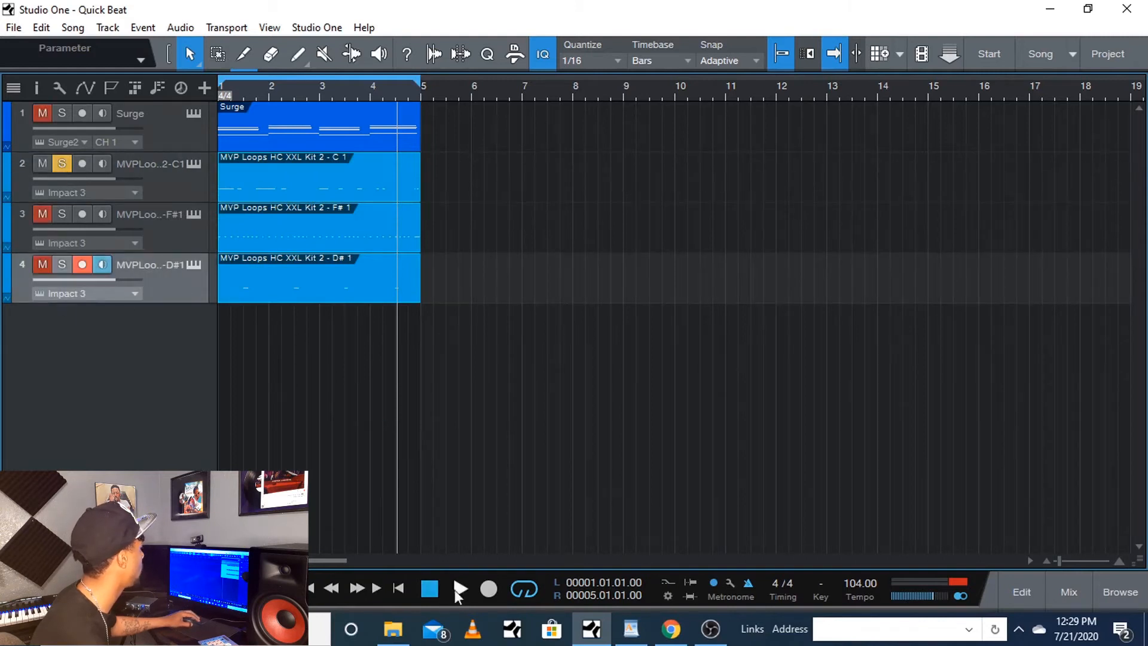
click(460, 588)
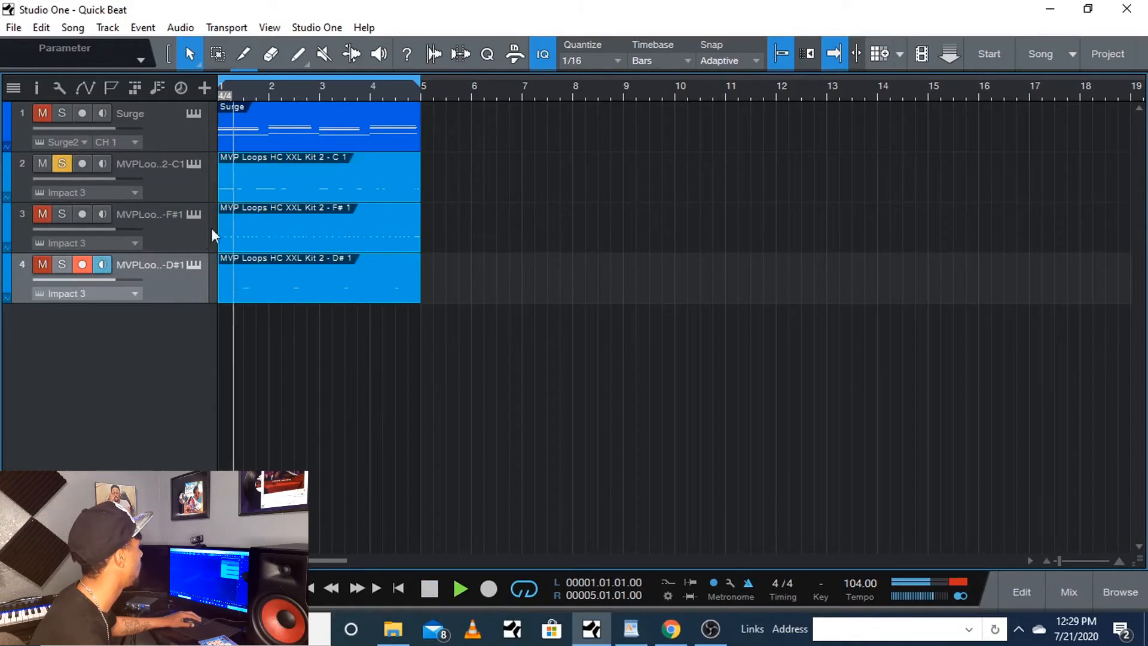
click(61, 164)
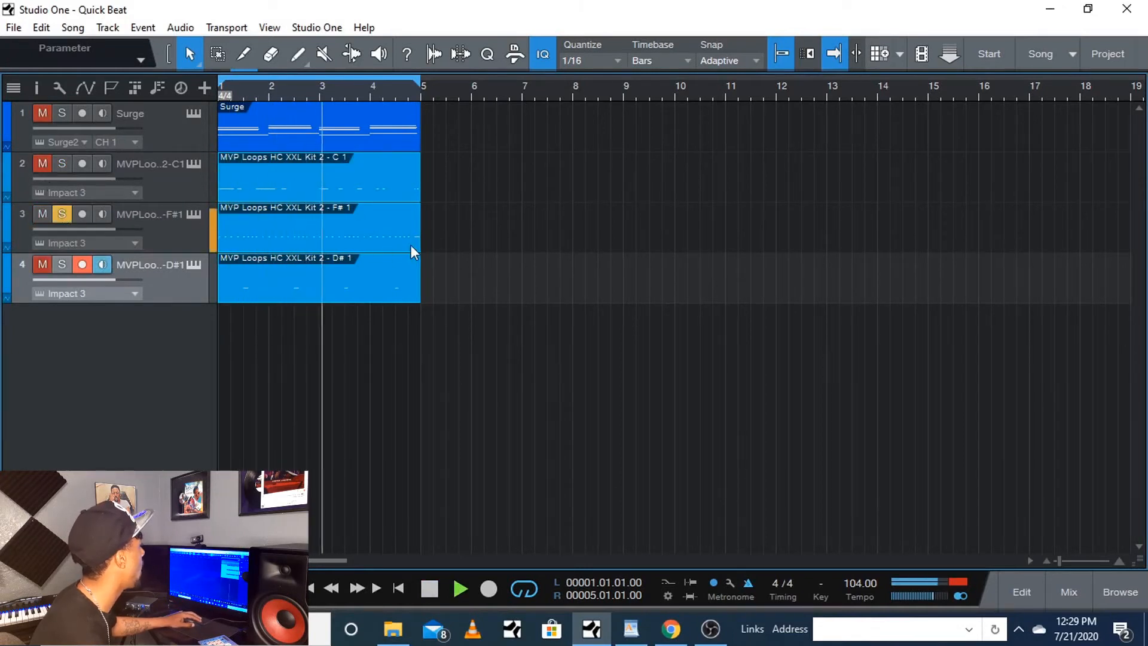
click(61, 264)
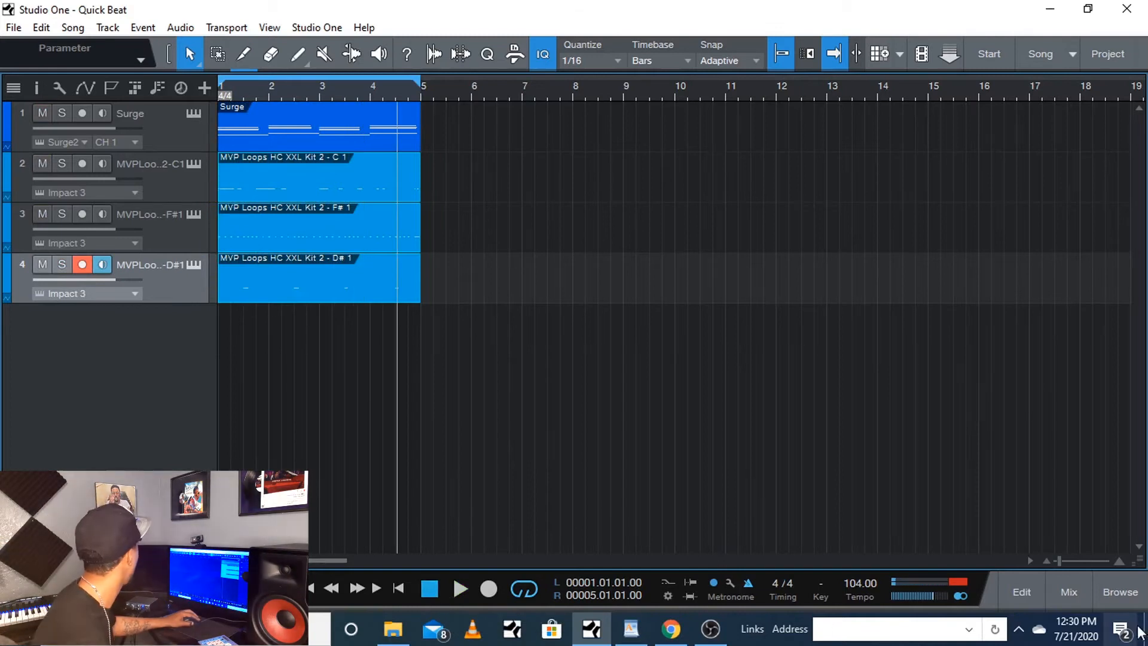
Add a fifth track with Surge's Classic Lead 1 patch at a lower master volume.
click(1119, 592)
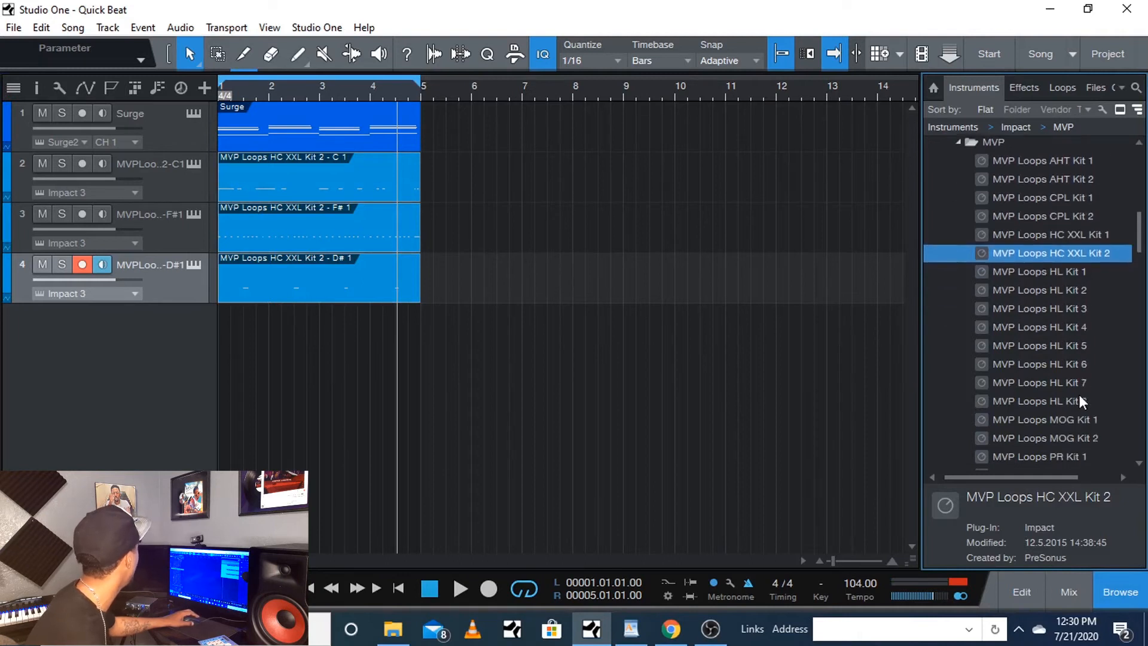
scroll(down, 3)
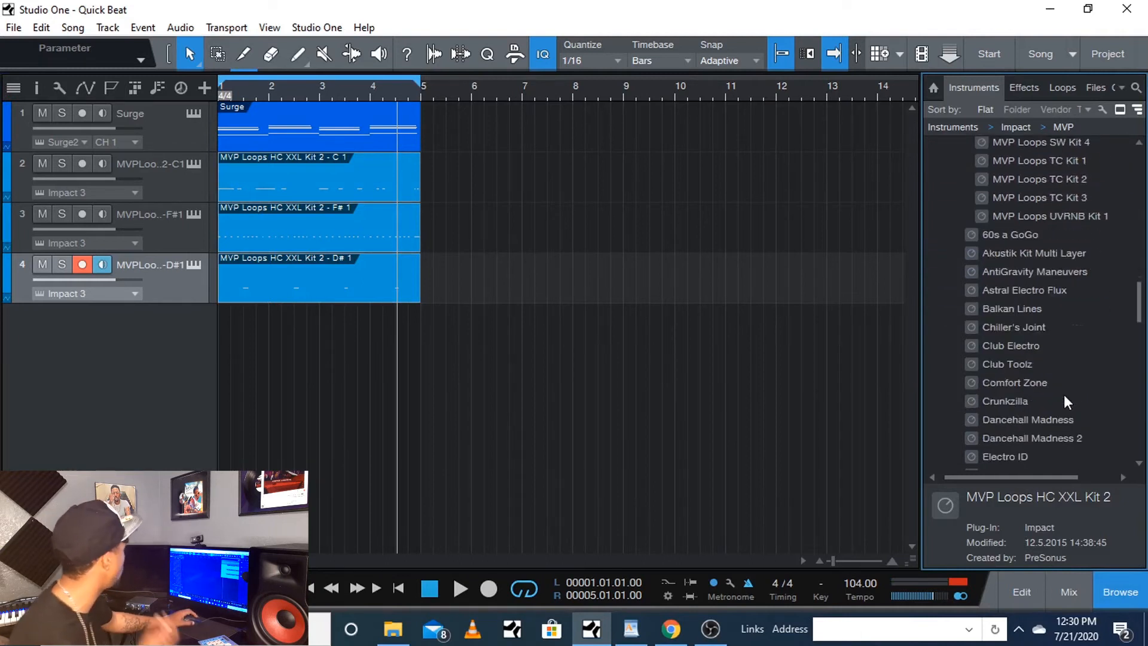
scroll(down, 3)
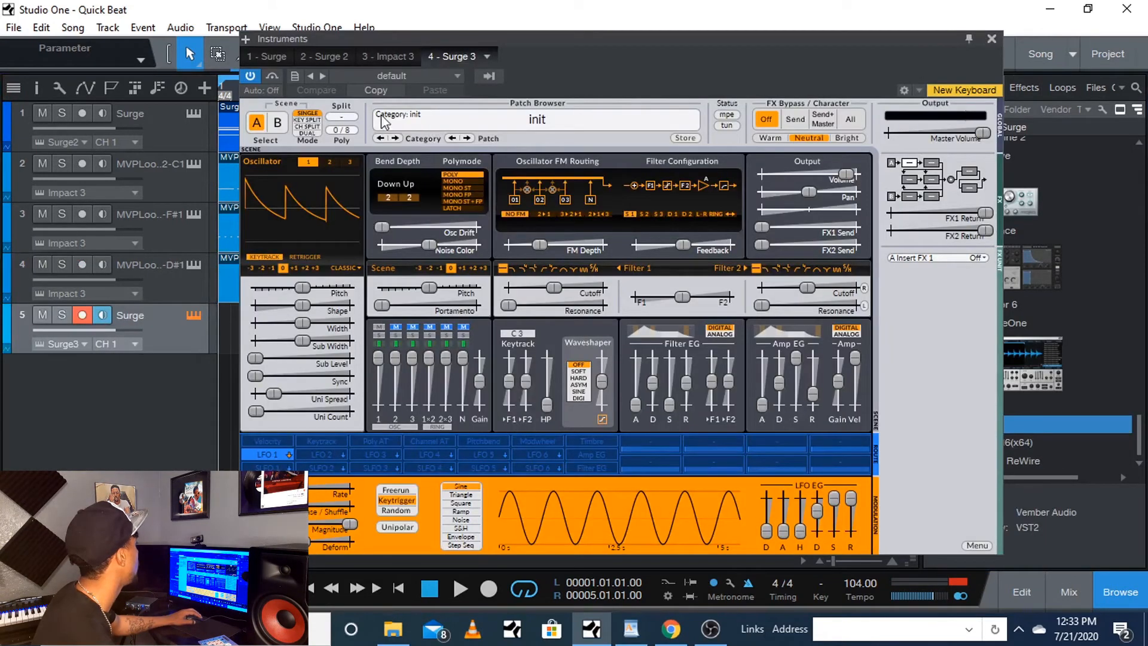
click(537, 120)
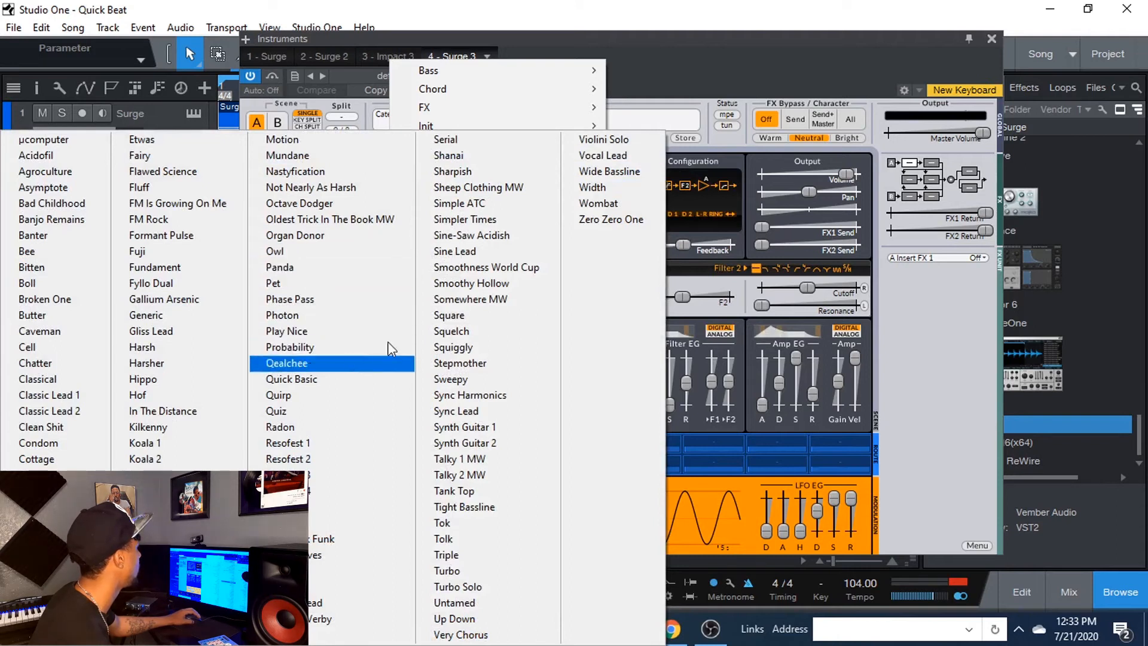
mouse_move(141, 442)
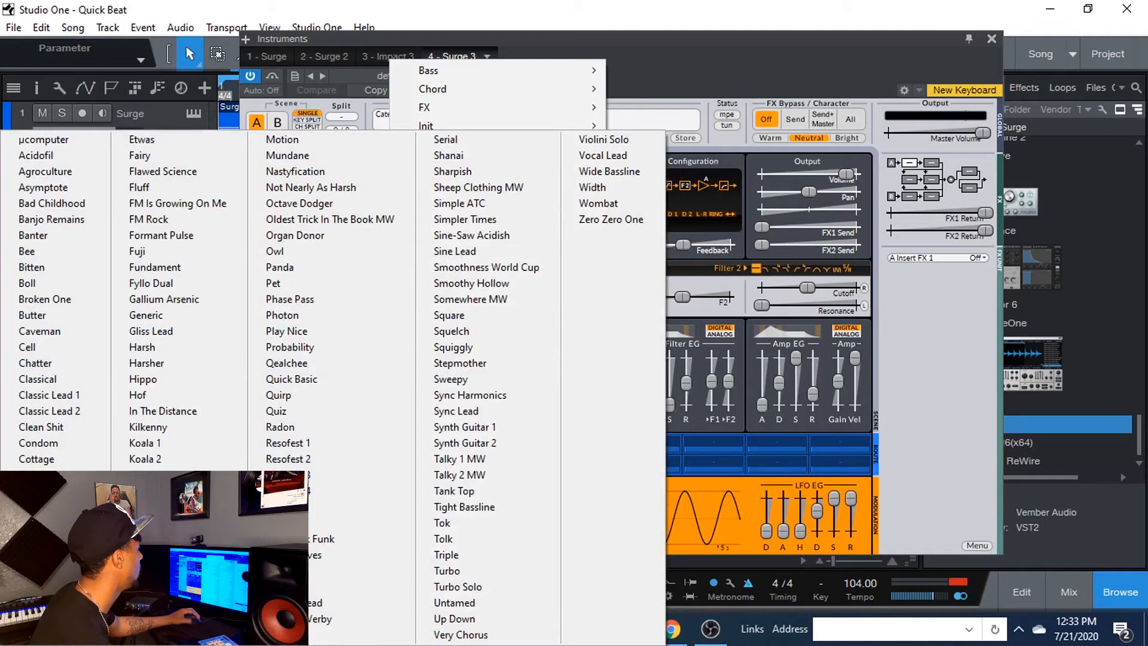
mouse_move(31, 315)
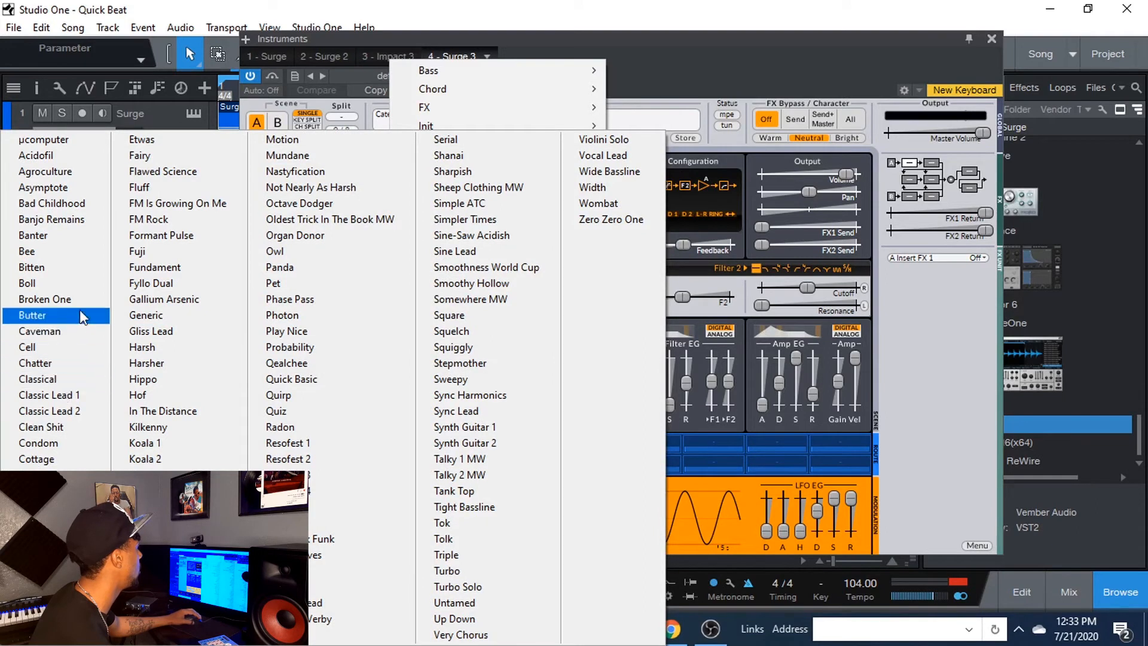
mouse_move(49, 395)
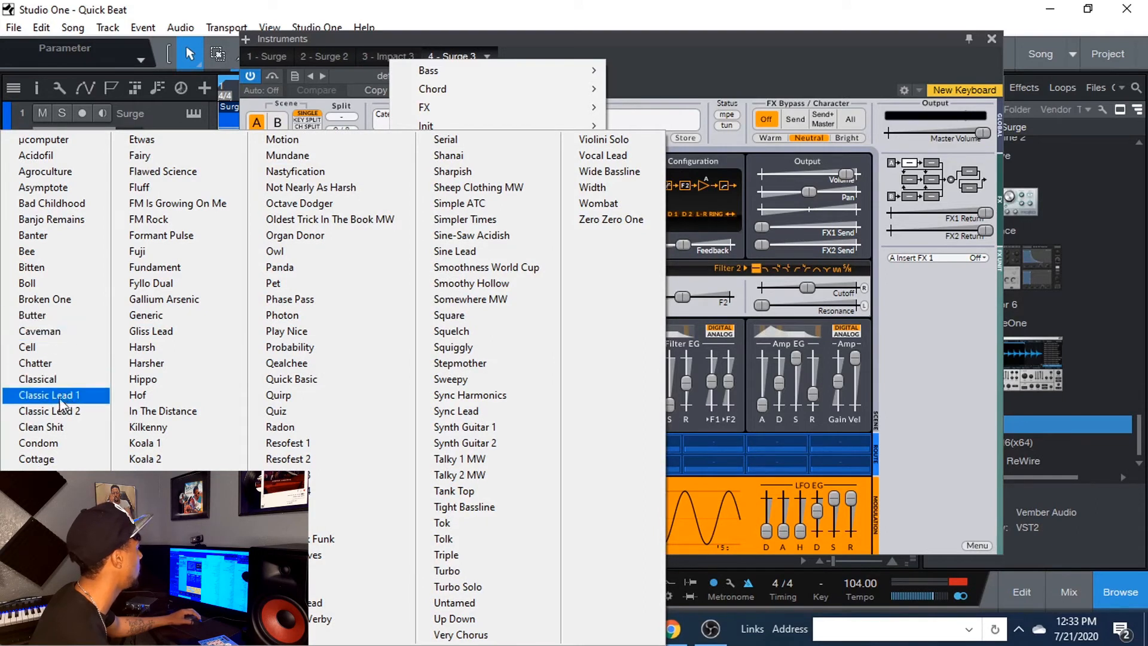
click(49, 395)
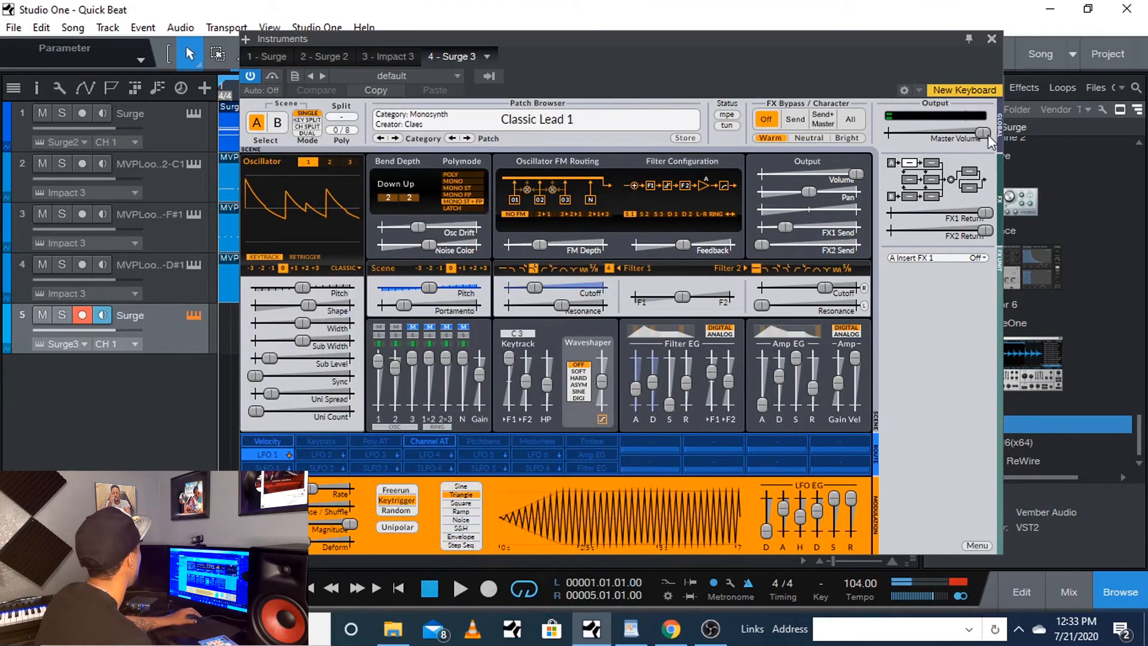
drag(989, 135, 966, 132)
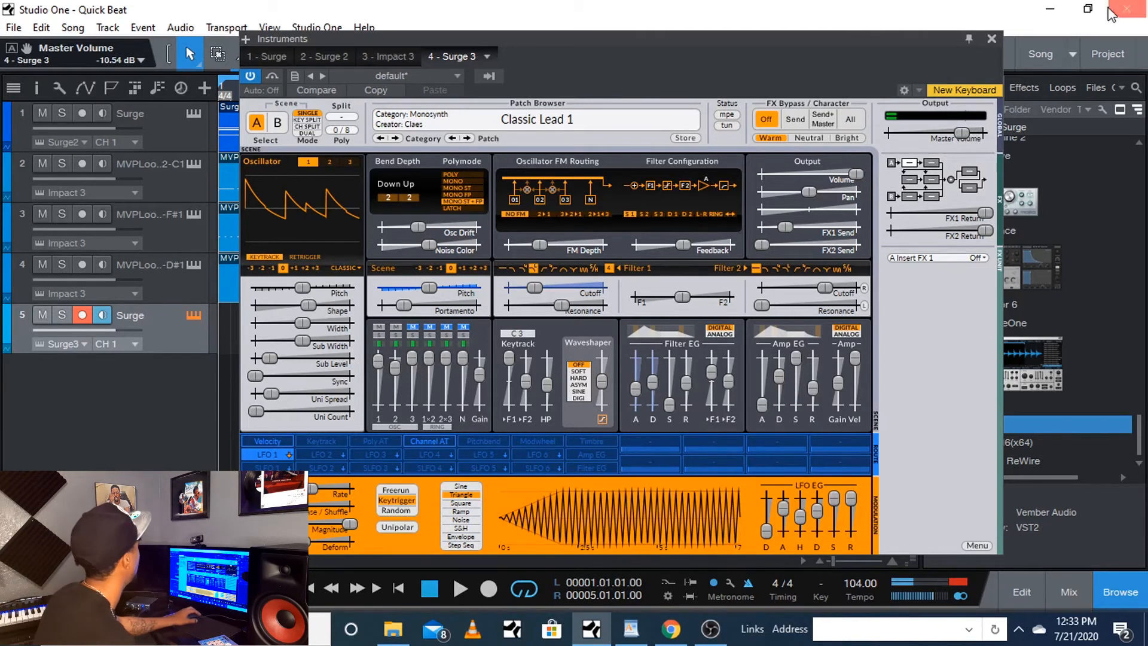
click(993, 38)
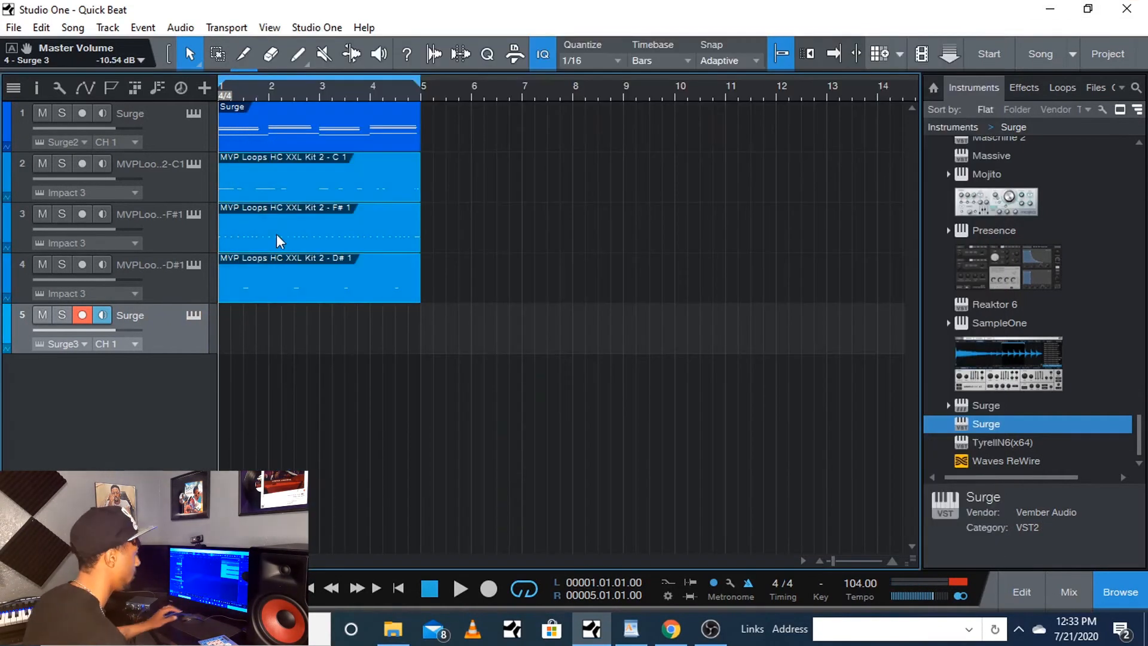
Record a four-bar Classic Lead part on track 5 from bar 1 to 5 and disarm the track.
click(459, 589)
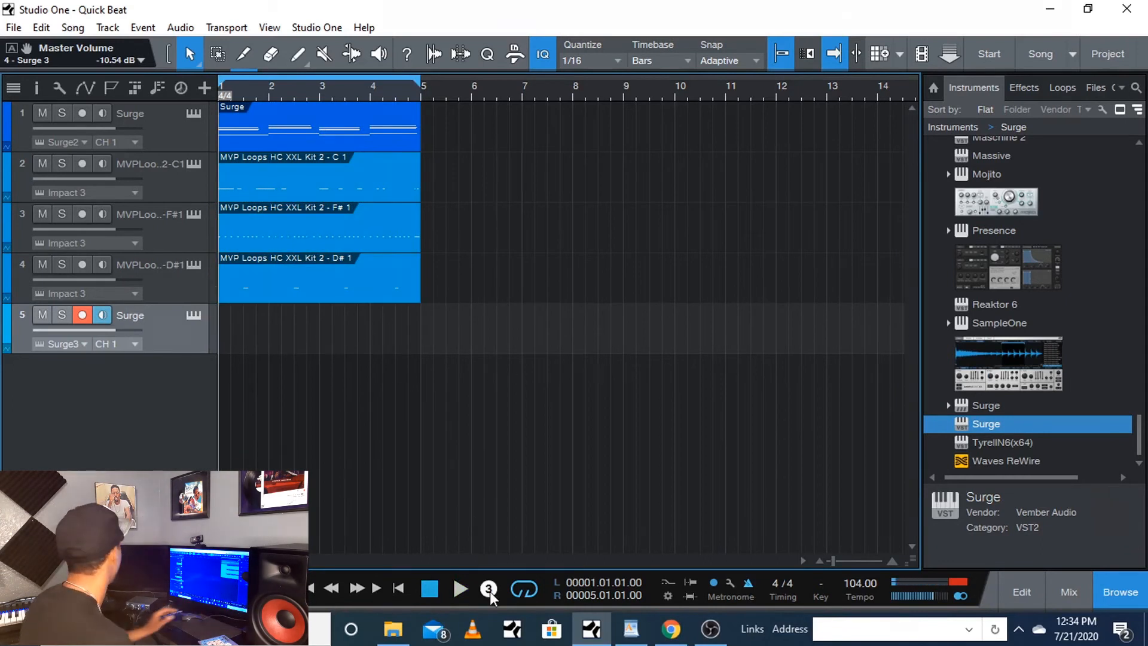
click(459, 589)
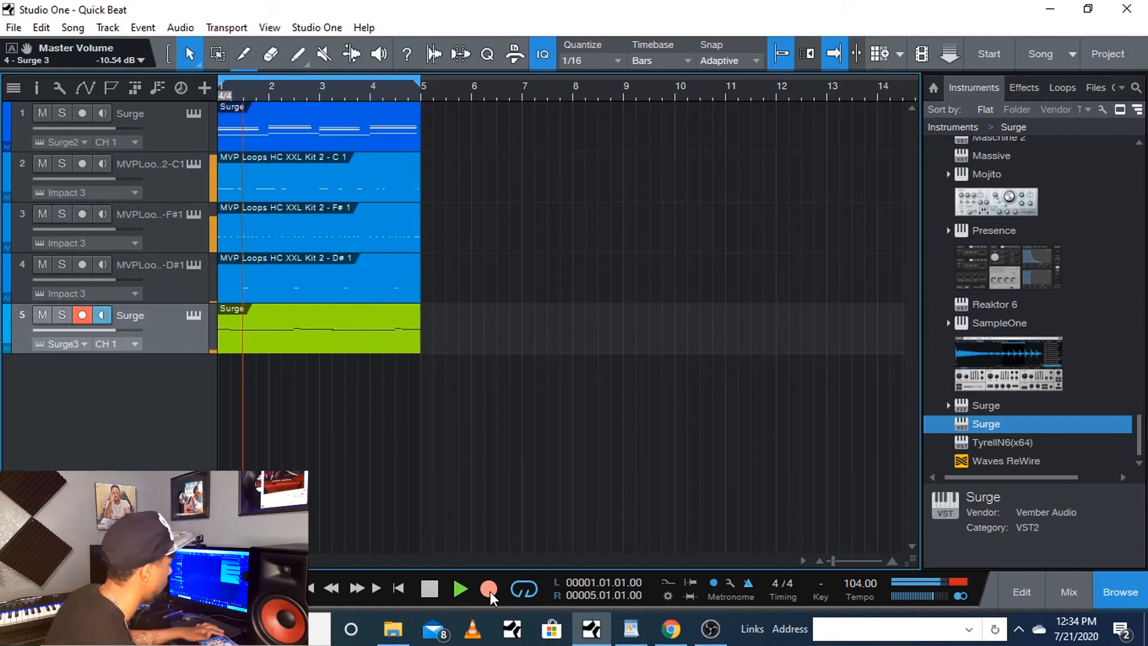
click(488, 589)
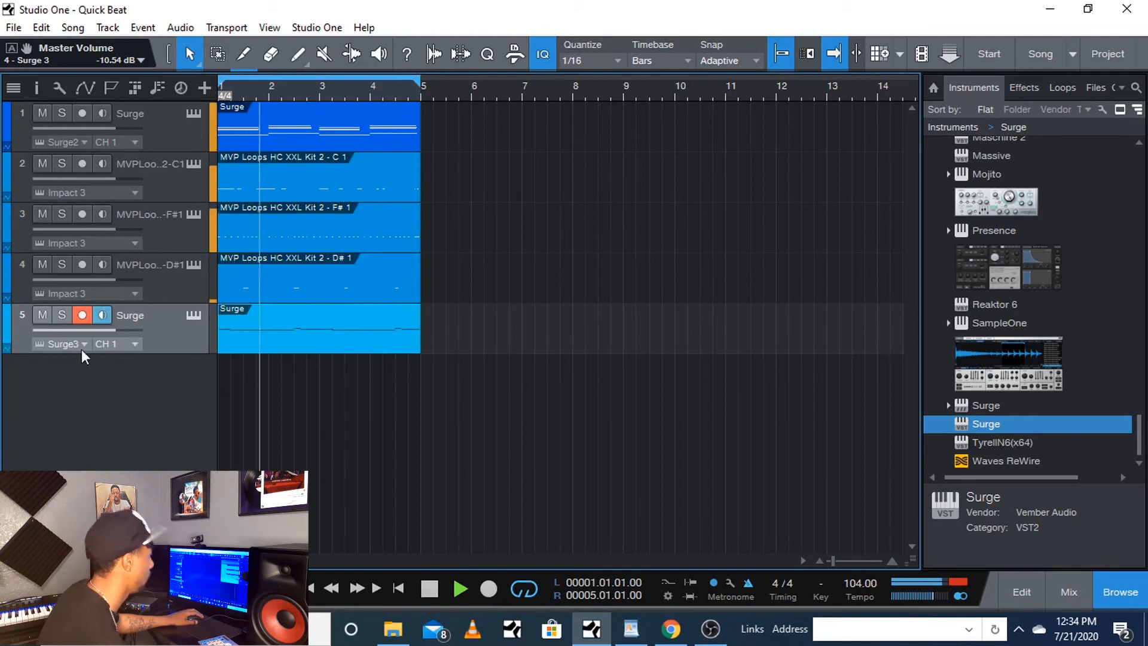
click(81, 315)
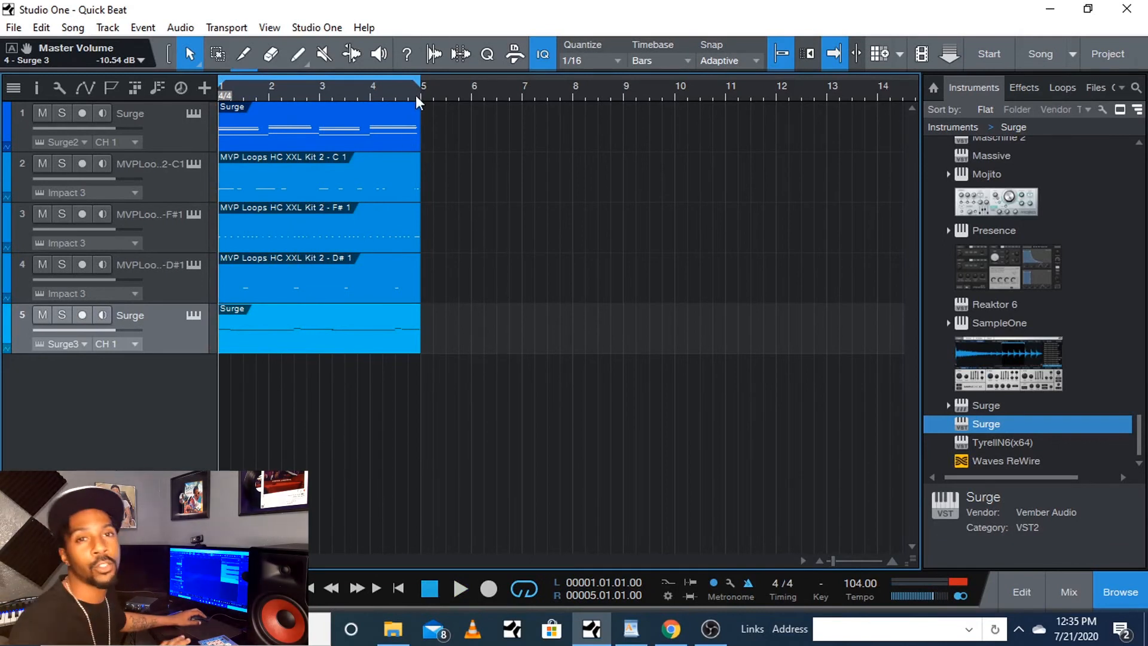
mouse_move(275, 158)
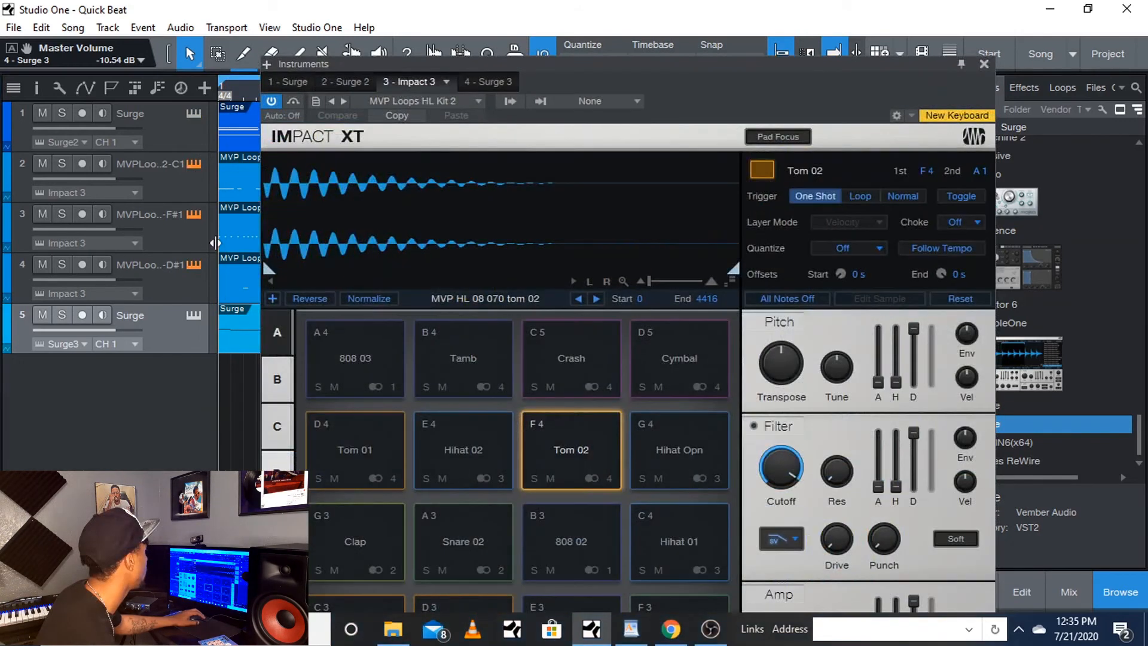
mouse_move(944, 158)
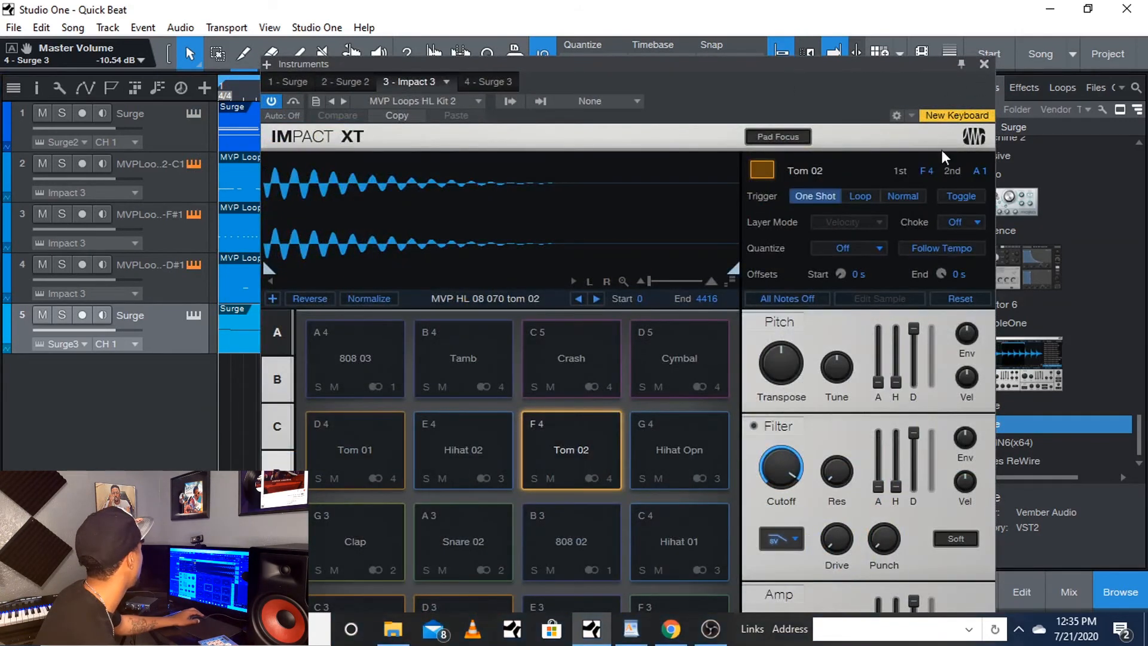
Close the Impact XT window and select the Surge part on track 1 for transforming to audio.
click(984, 63)
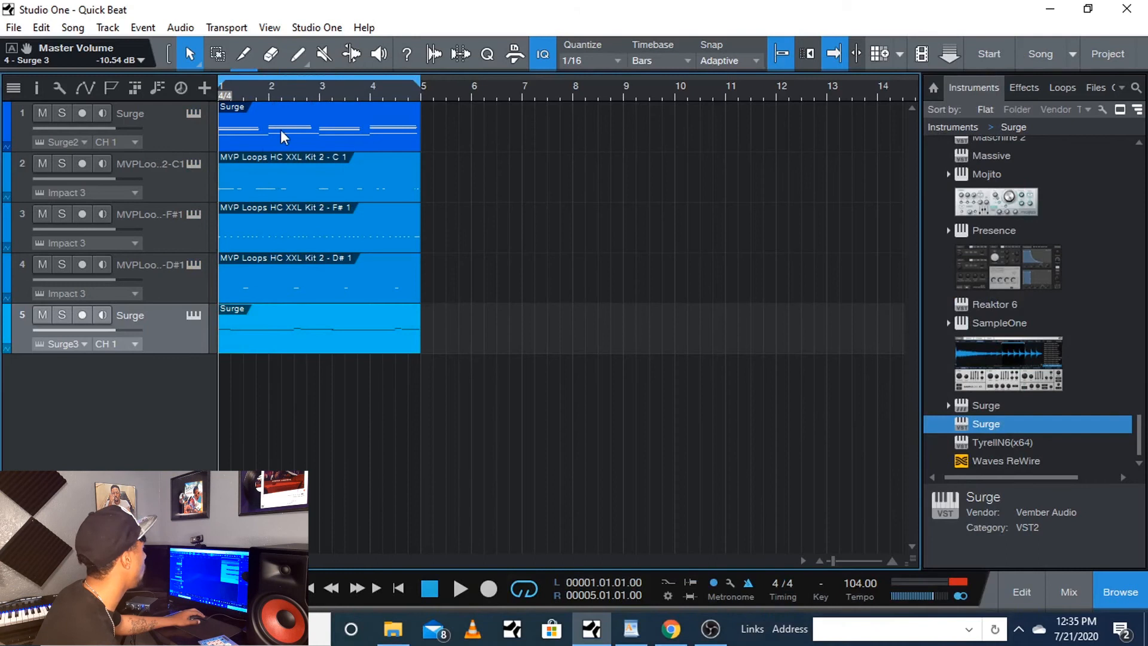
mouse_move(357, 145)
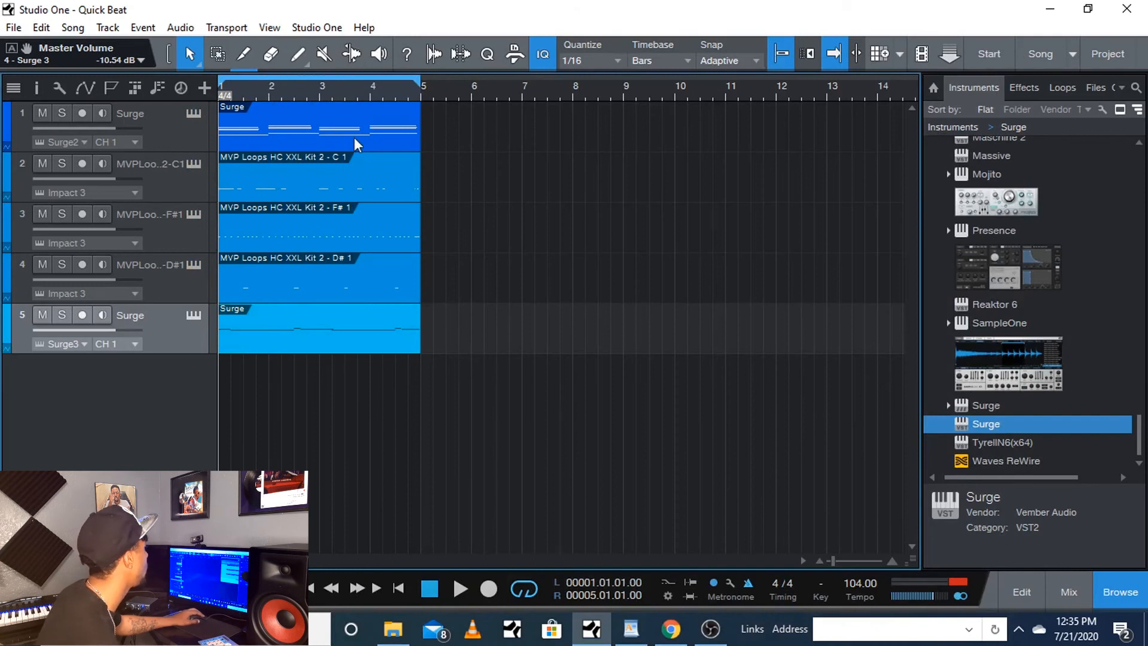
click(82, 112)
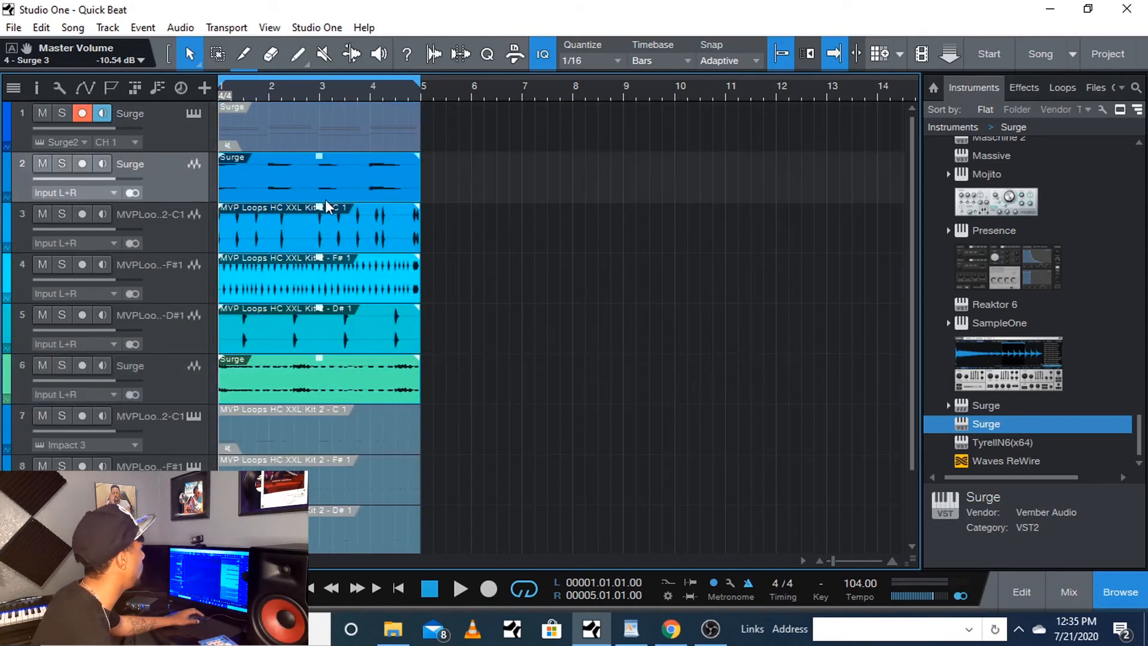
mouse_move(200, 110)
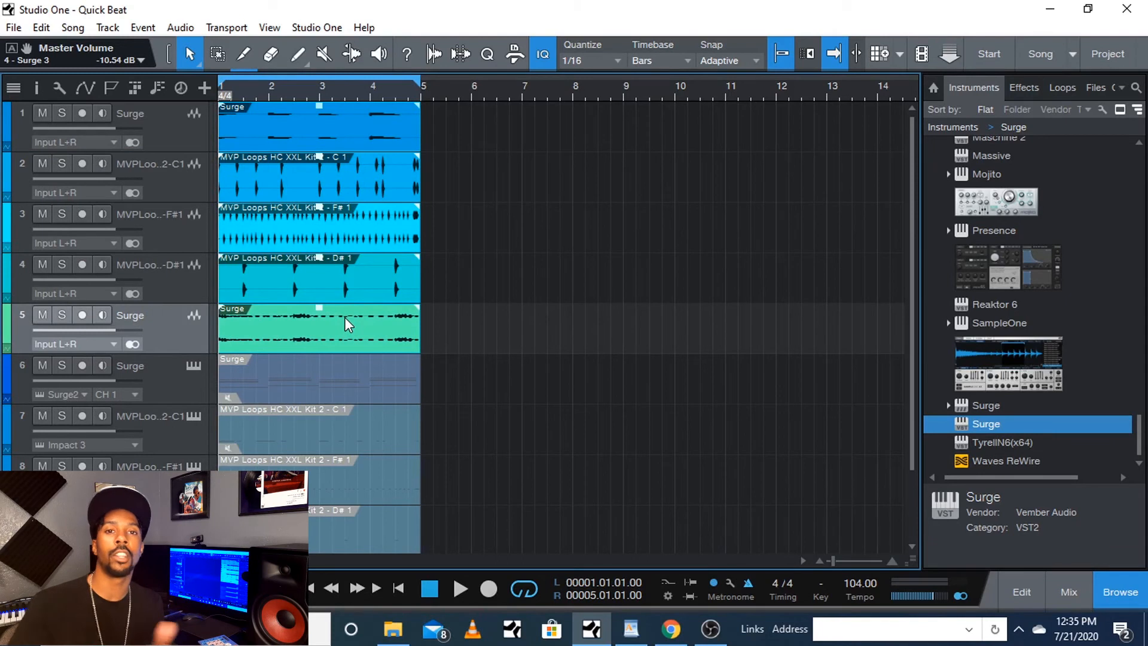
mouse_move(408, 352)
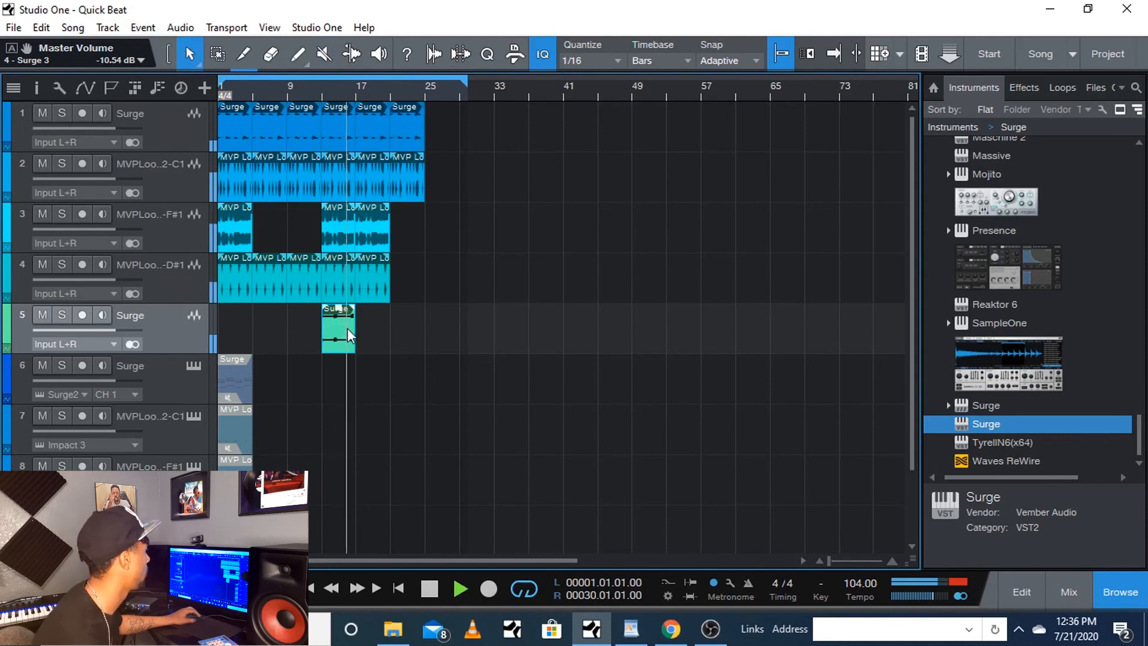
Play back the 24-bar arrangement with the lead Surge clip at bar 13 to check it.
click(428, 588)
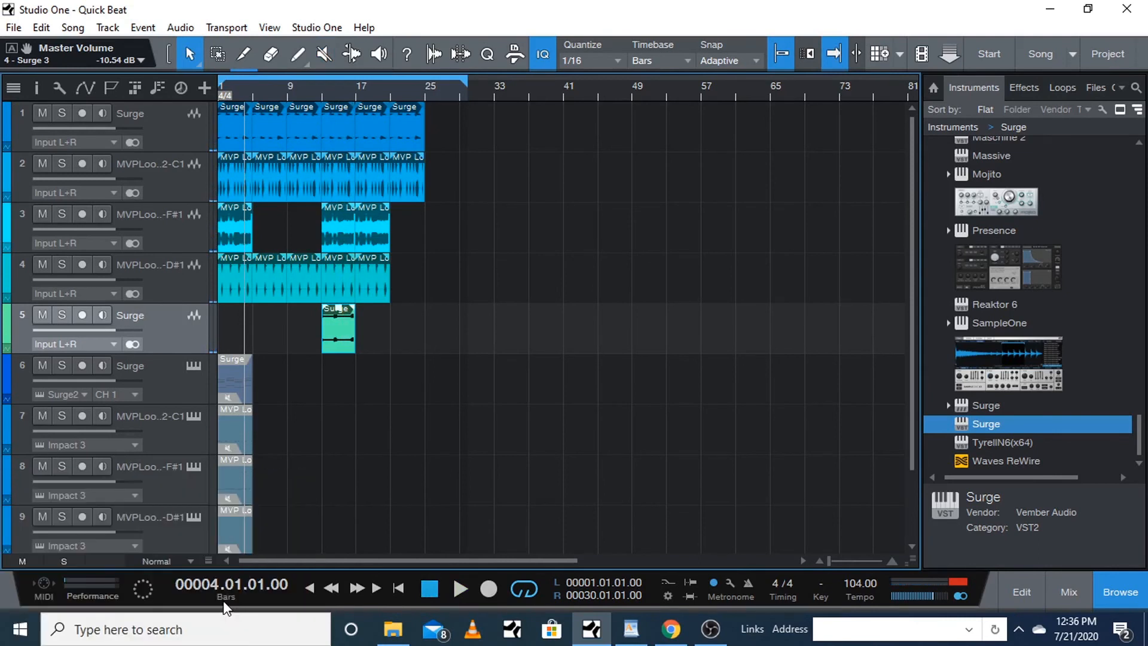
Show the song position in seconds and move playback near the arrangement's end, about 53 seconds.
click(227, 595)
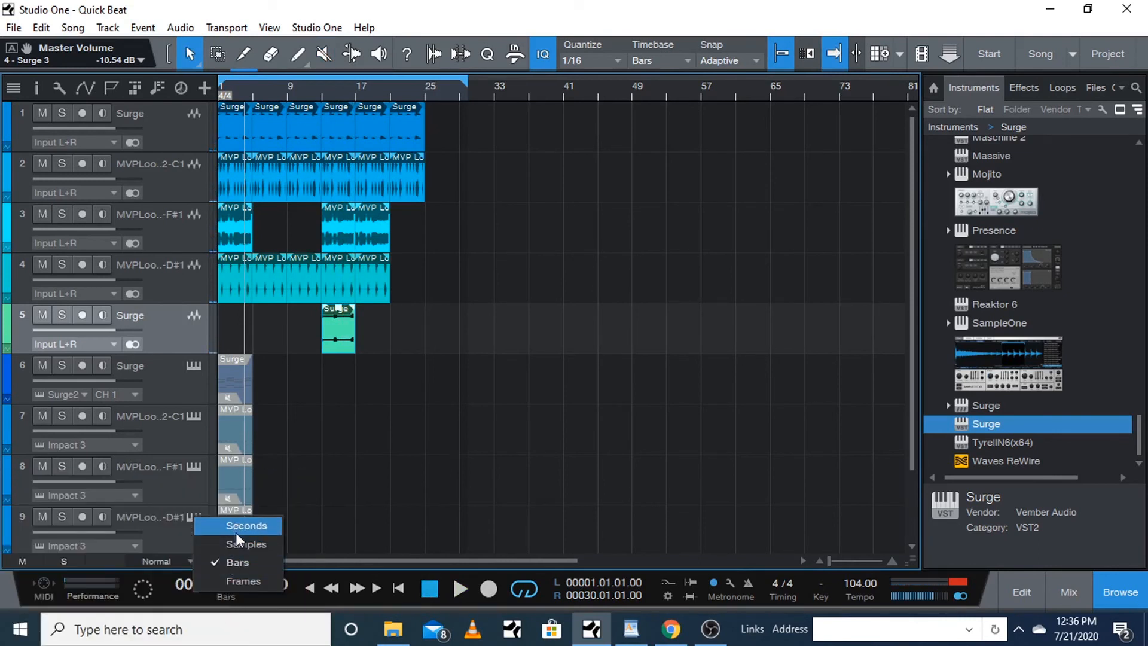
click(247, 526)
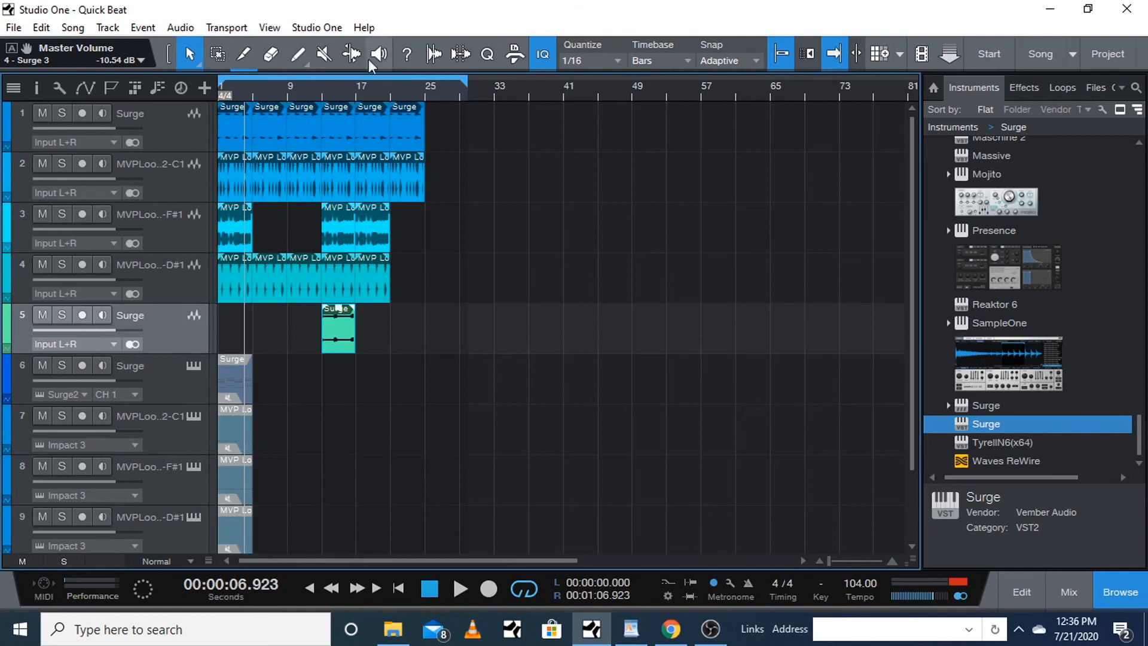
click(416, 94)
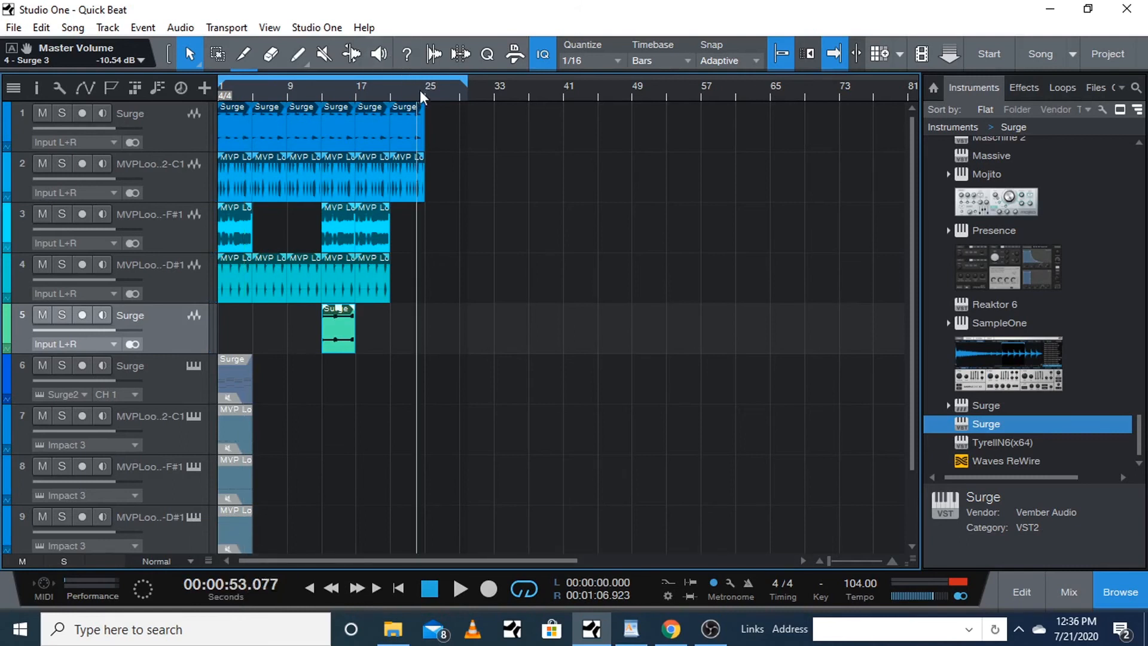
mouse_move(445, 128)
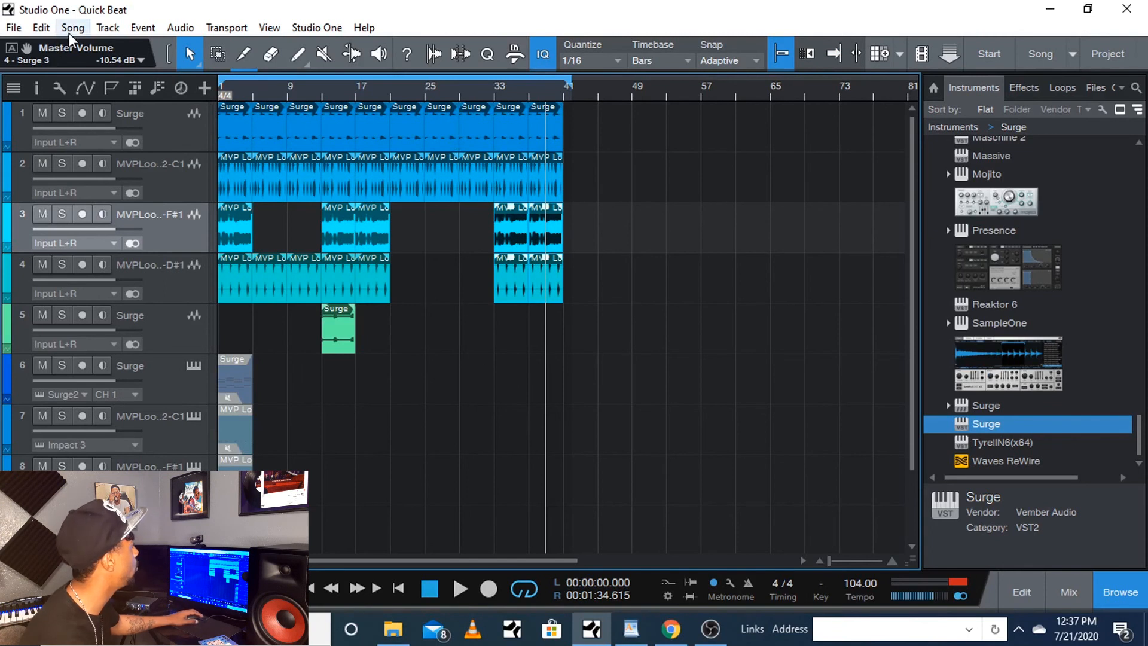
Start Export Mixdown and set the Music folder as the export destination.
click(73, 27)
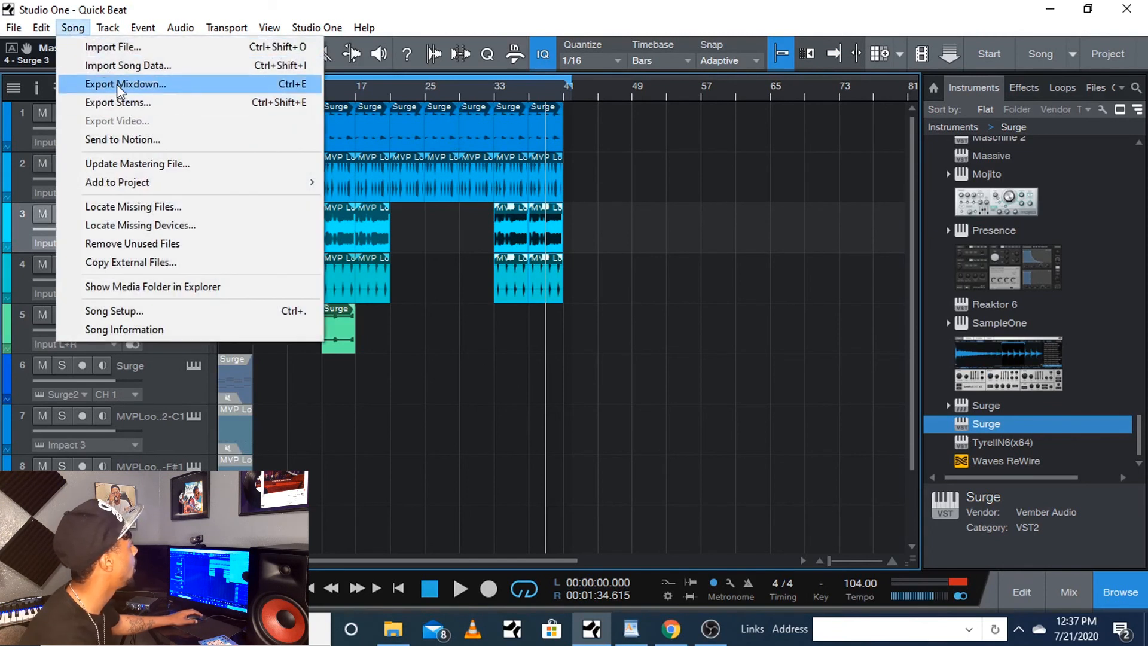
click(126, 83)
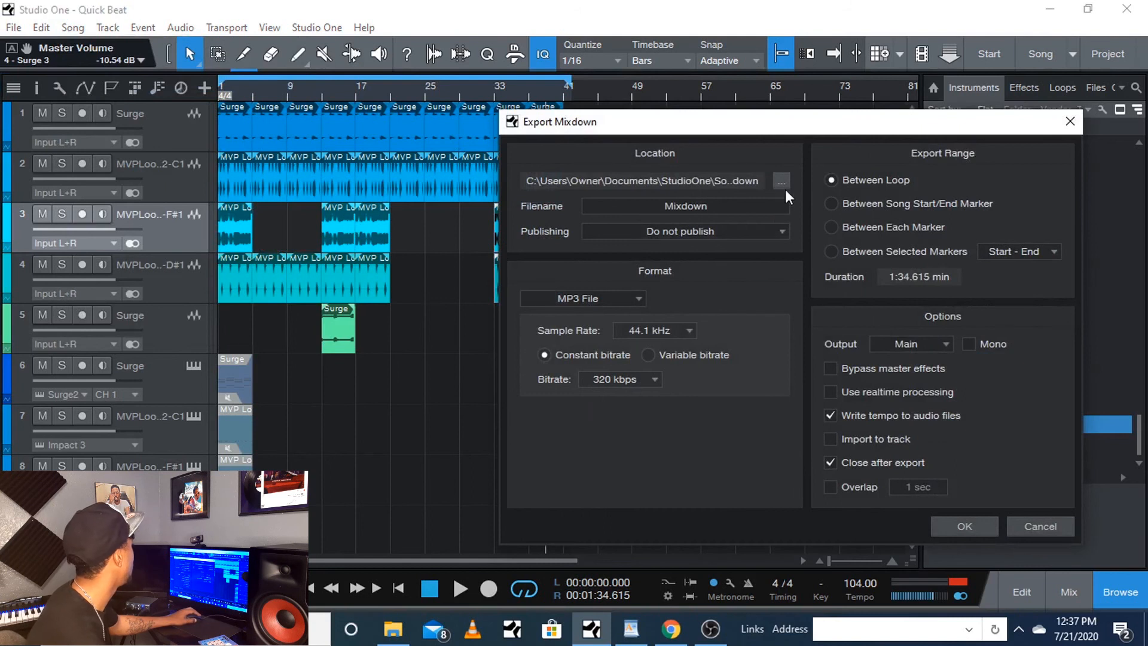
click(781, 181)
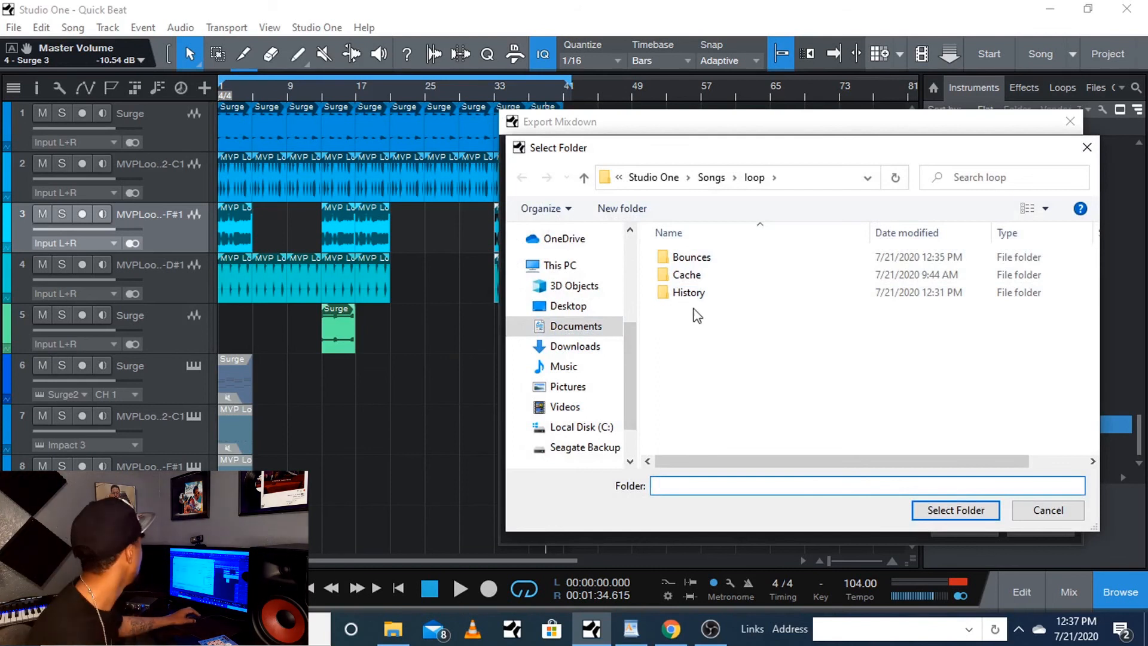
mouse_move(645, 424)
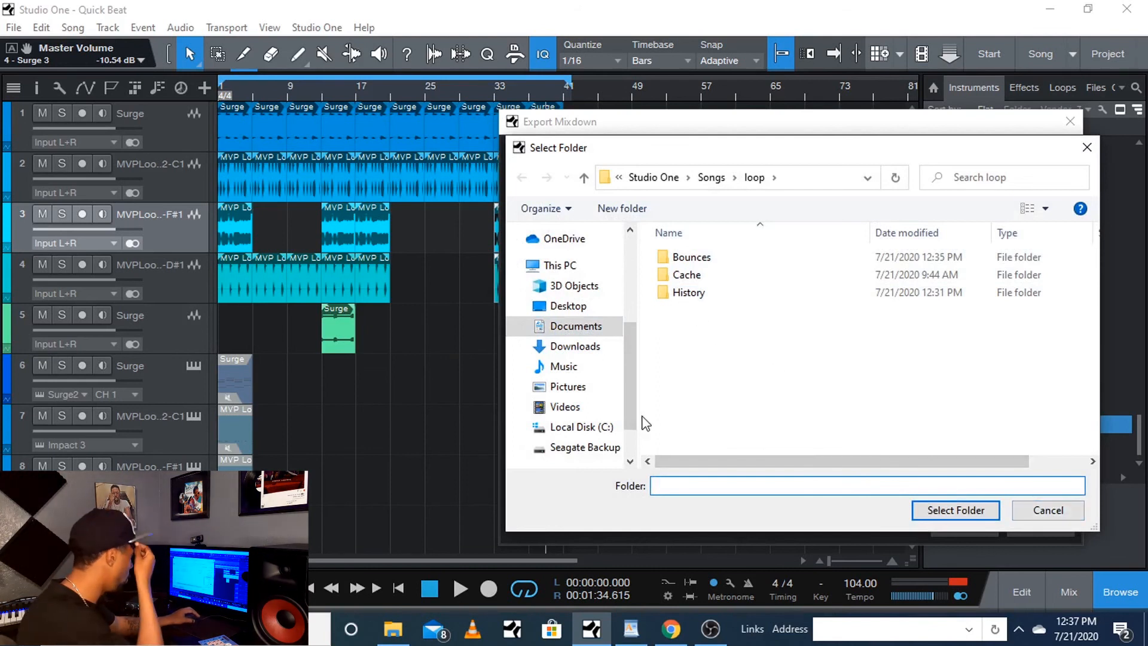
click(563, 366)
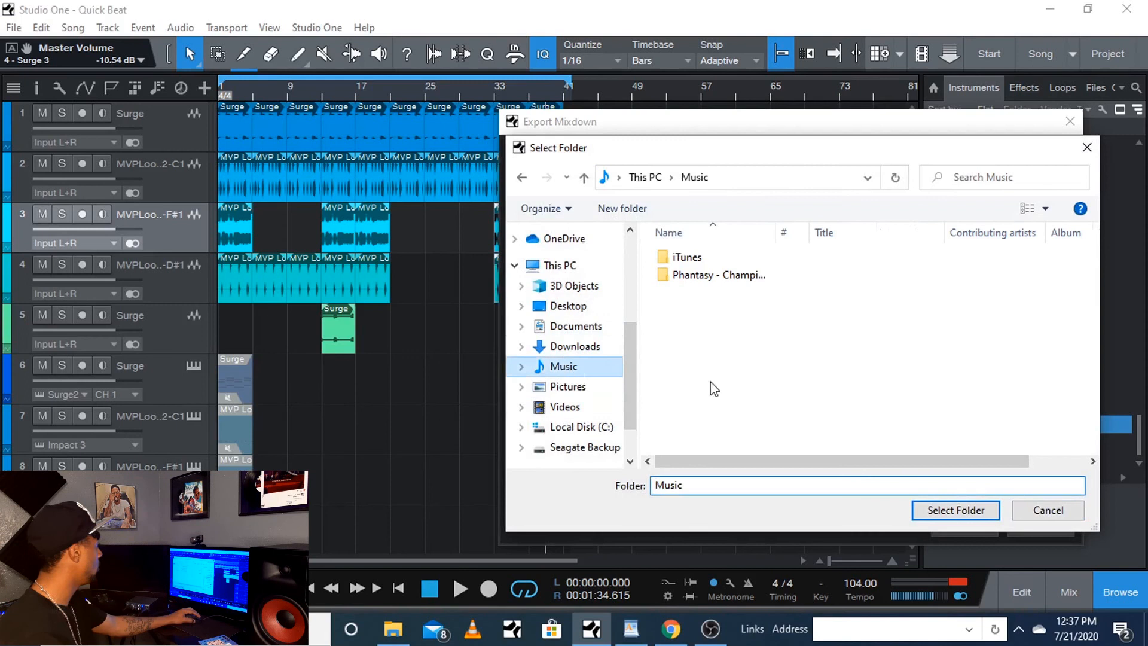
click(954, 510)
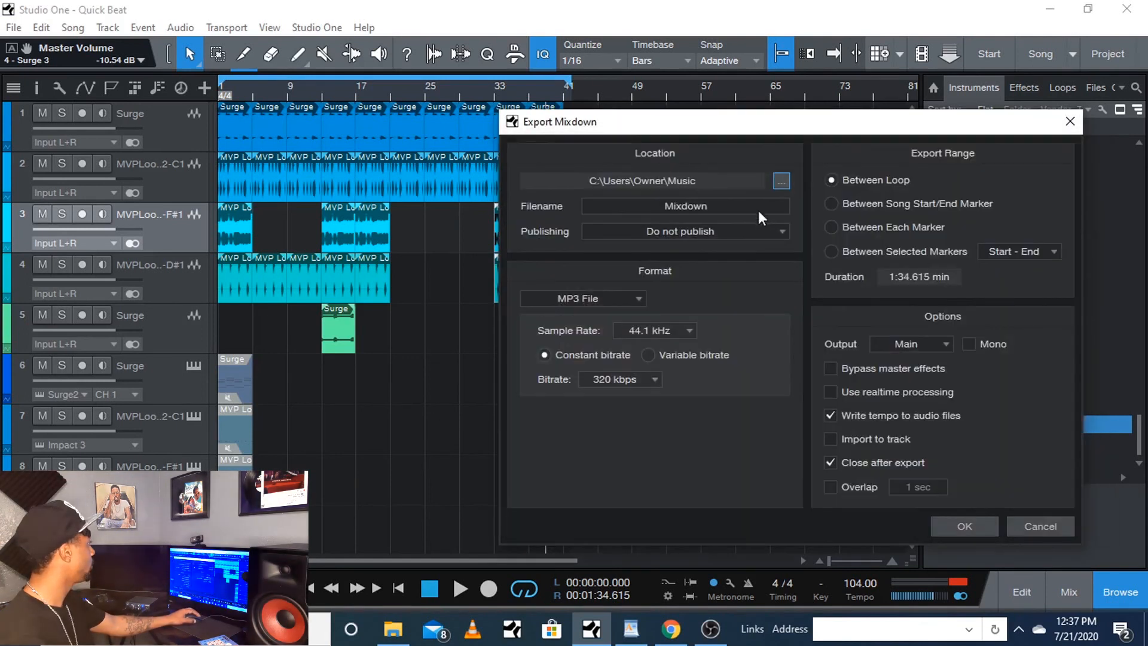
Name the file song, keep MP3 320 kbps and export the mixdown despite the clipping warning.
triple_click(684, 206)
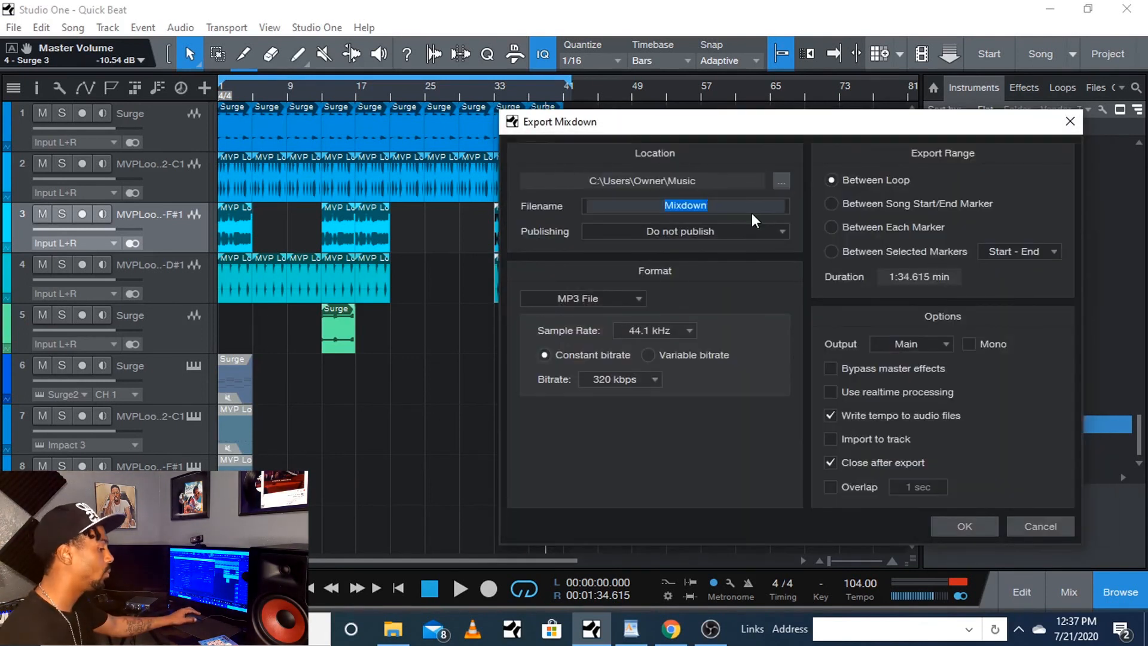
text(song)
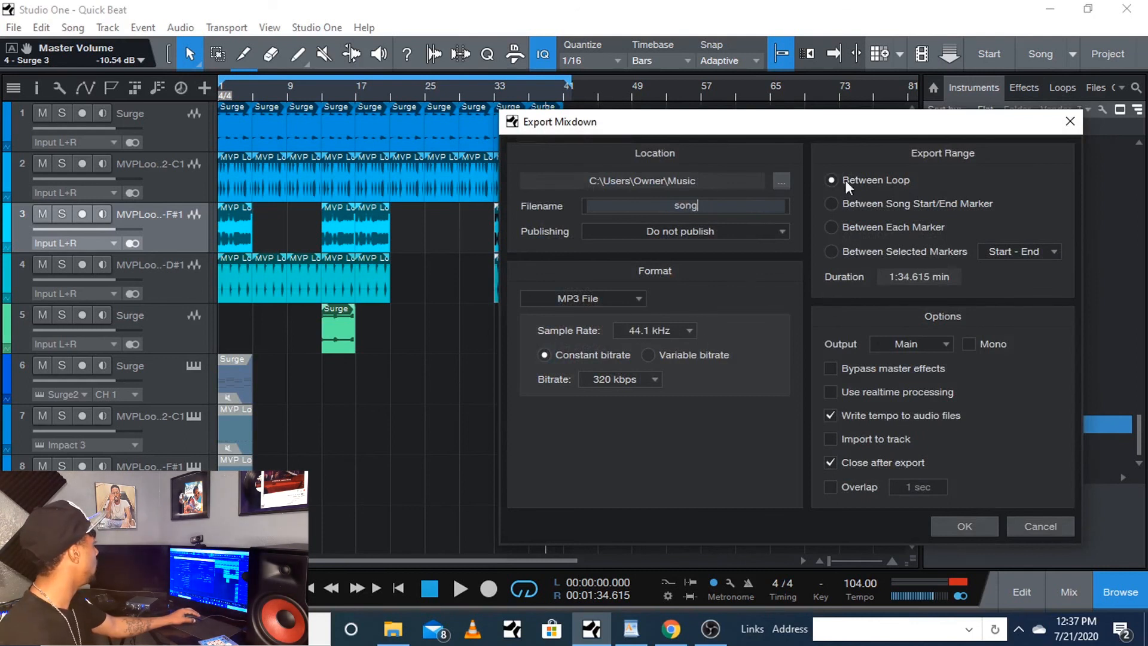
mouse_move(902, 146)
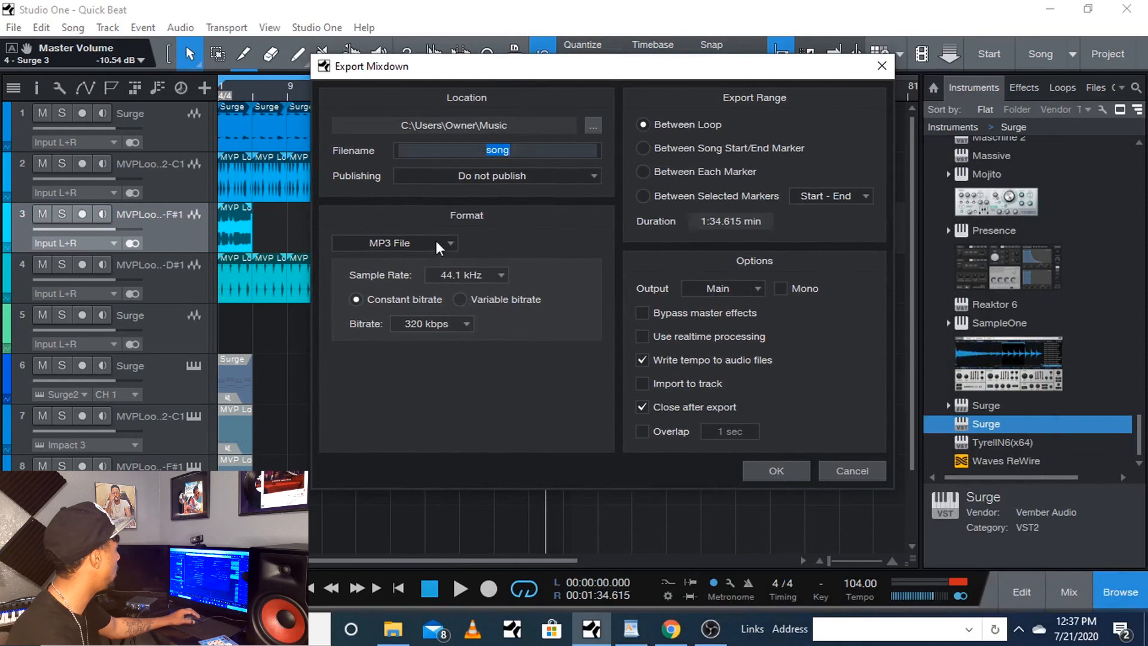
click(393, 243)
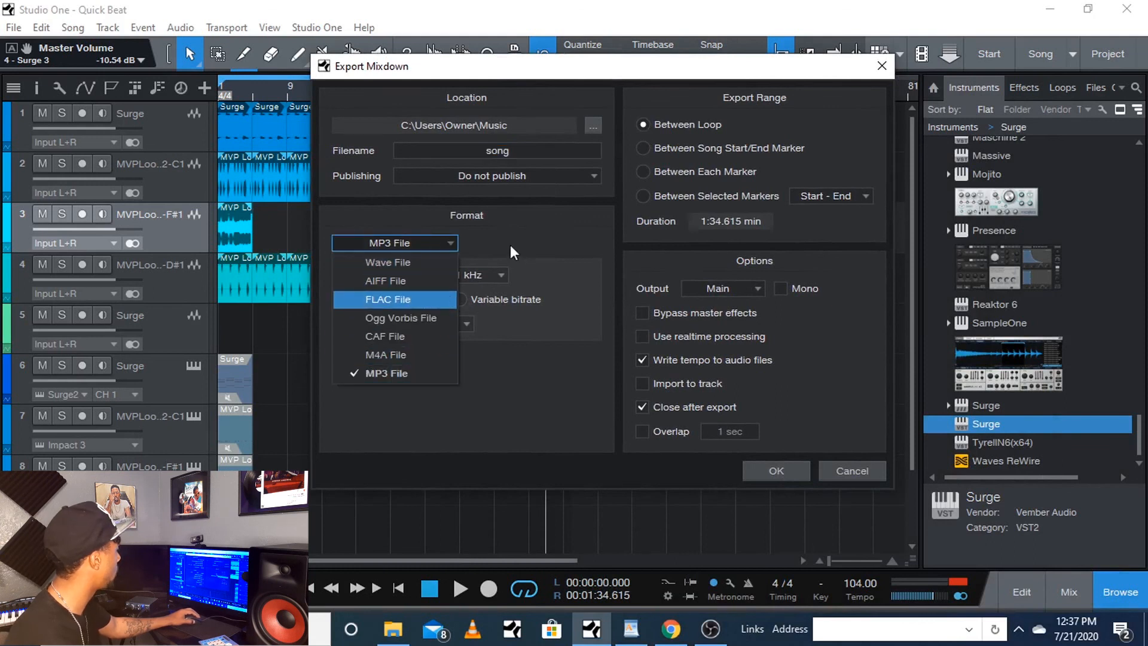
click(386, 373)
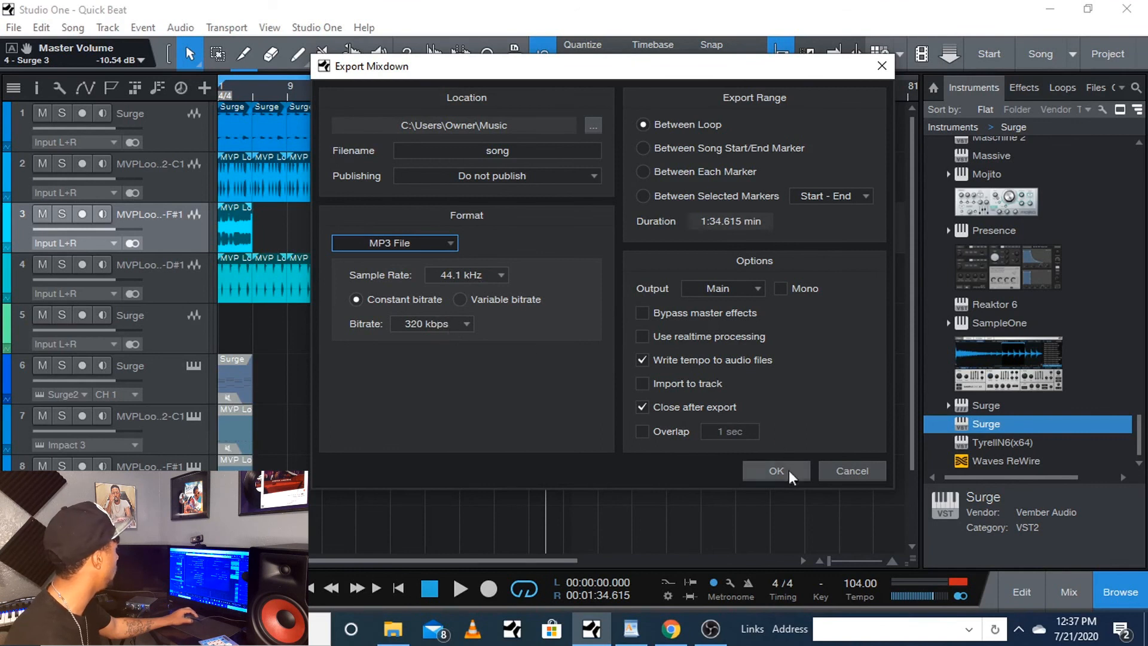
click(775, 471)
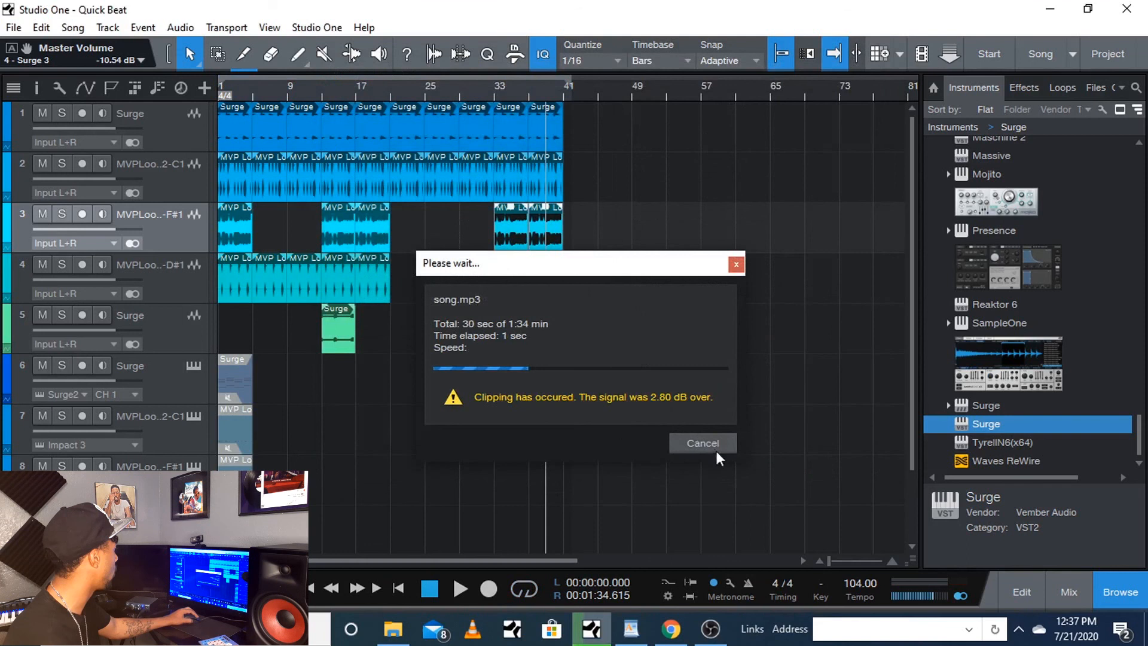
click(701, 443)
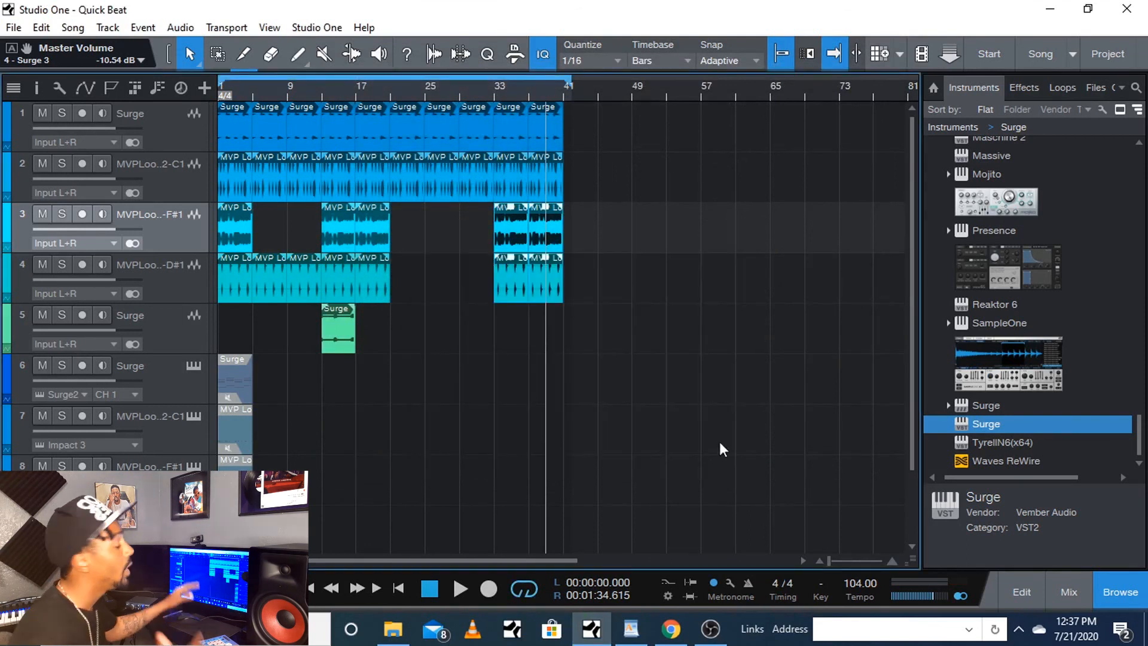